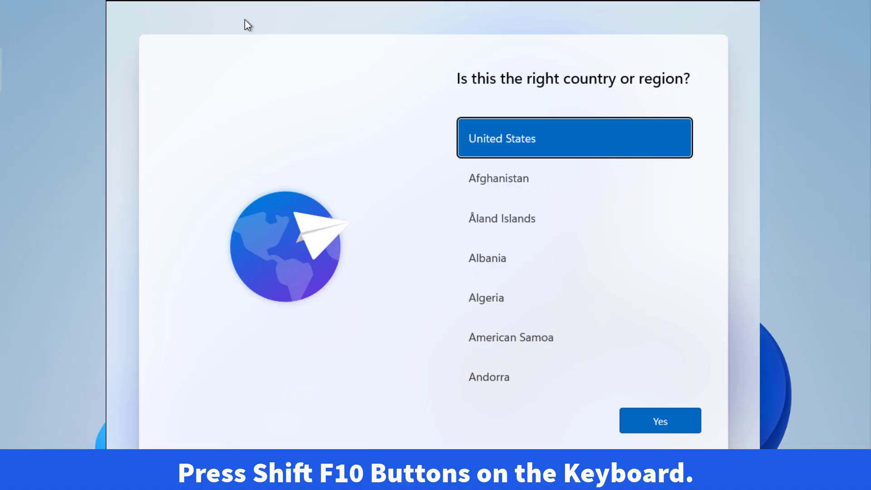
Step: Bring up an administrator Command Prompt over the region screen with Shift+F10
{"action": "key", "text": "Shift+F10"}
{"action": "type", "text": "reg add HKL"}
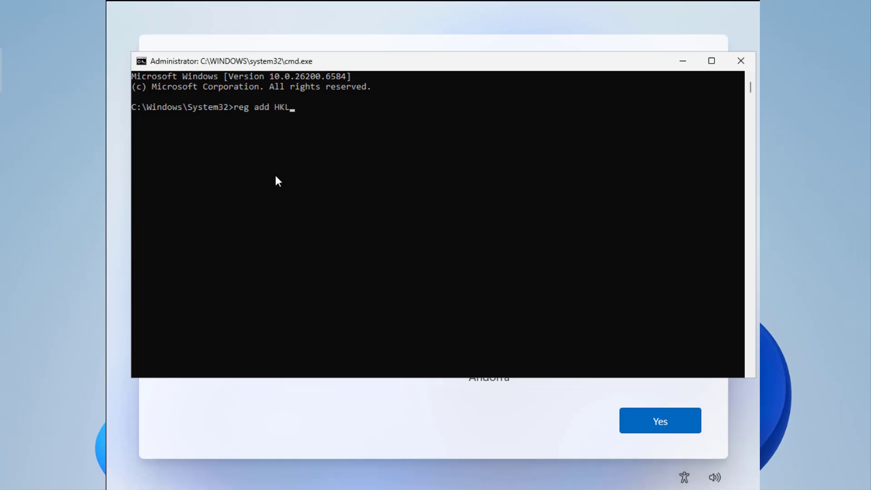
Step: Enter the registry path HKLM\software\Microsoft\windows\currentVersion\oobe for reg add
{"action": "type", "text": "M\\"}
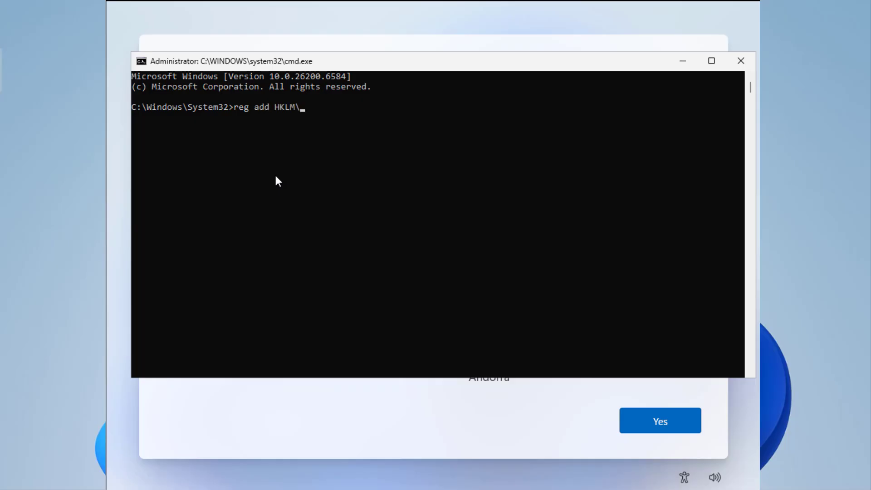
{"action": "type", "text": "softw"}
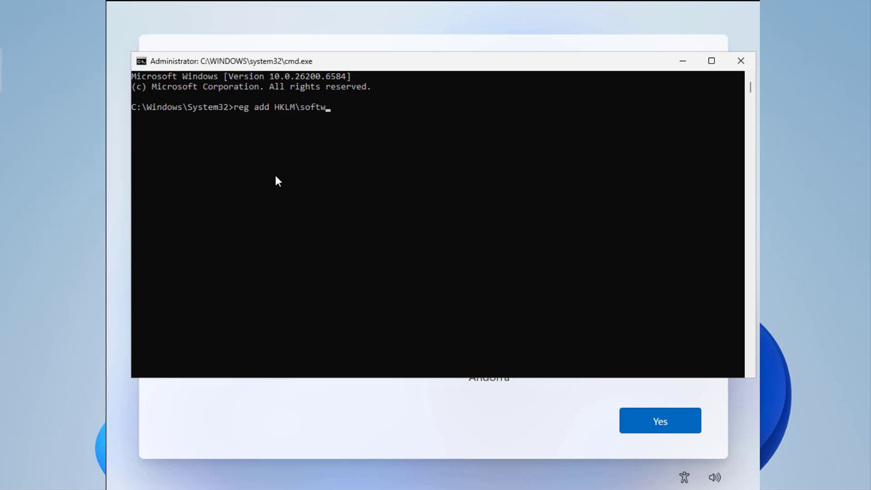
{"action": "type", "text": "are\\"}
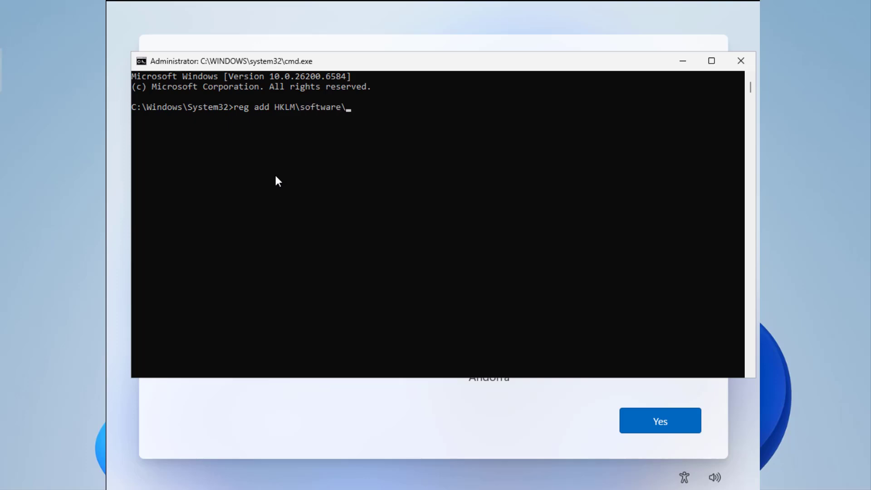
{"action": "type", "text": "Microso"}
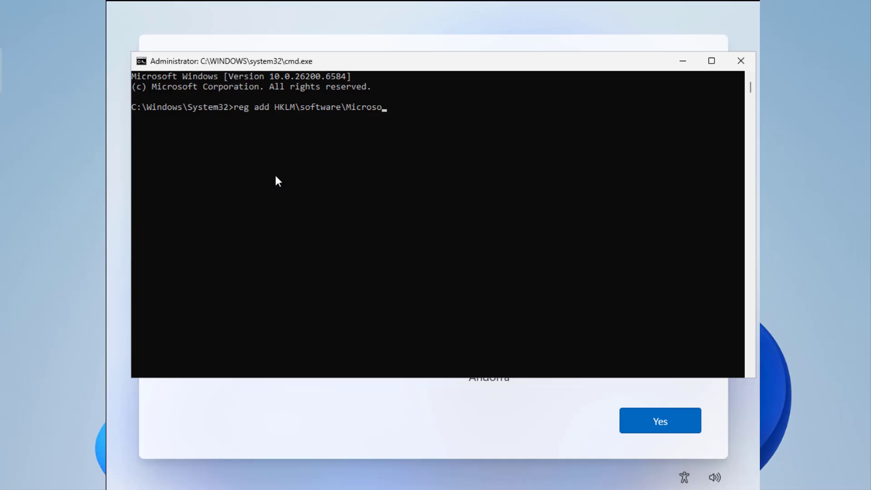
{"action": "type", "text": "ft\\"}
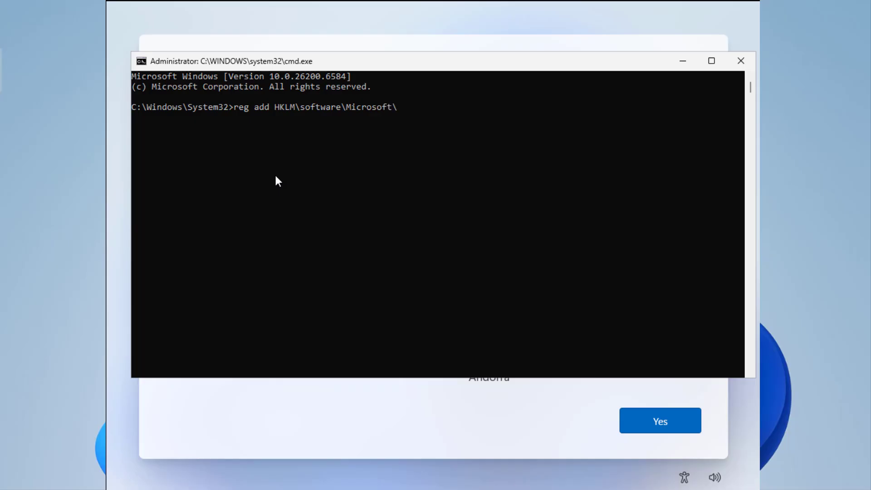
{"action": "type", "text": "windows"}
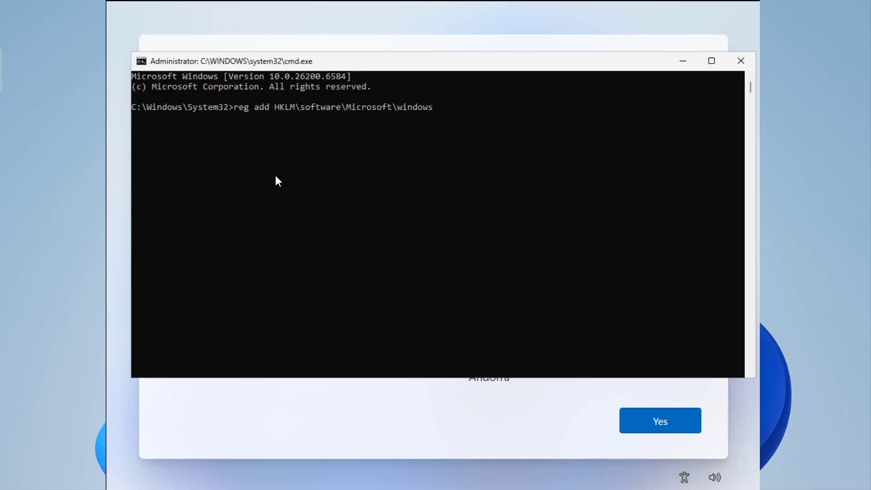
{"action": "type", "text": "\\current"}
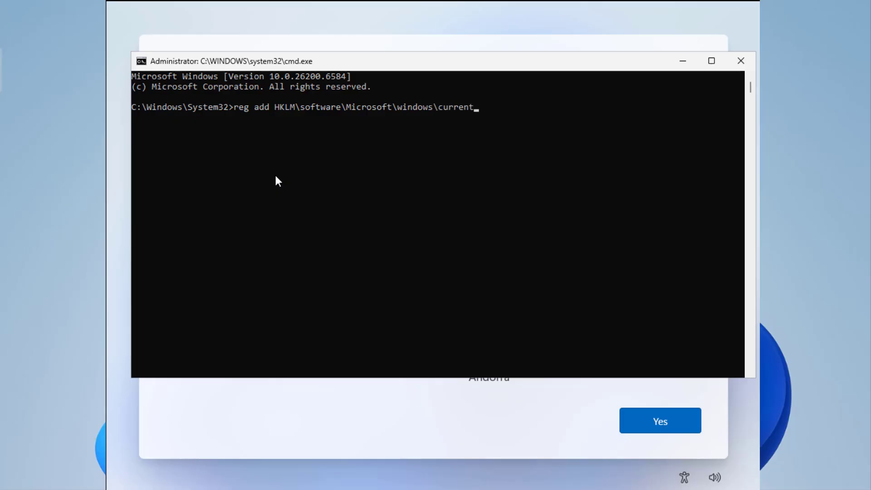
{"action": "type", "text": "Version"}
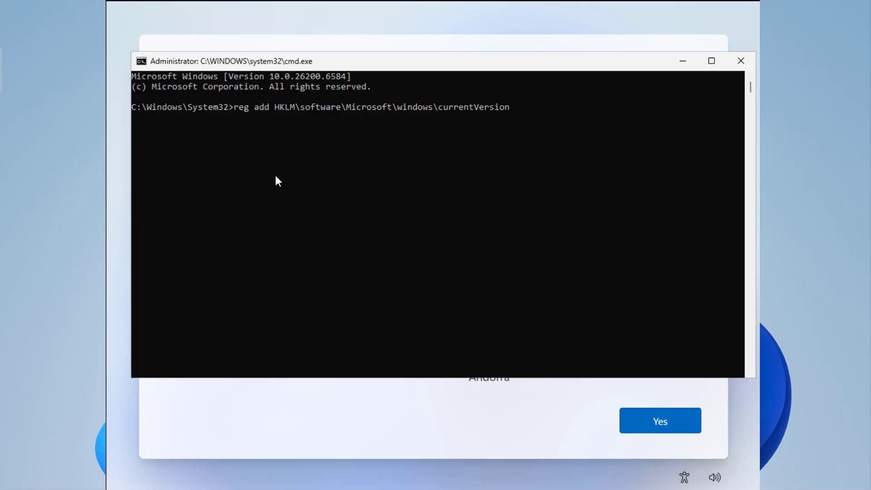
{"action": "type", "text": "\\oo"}
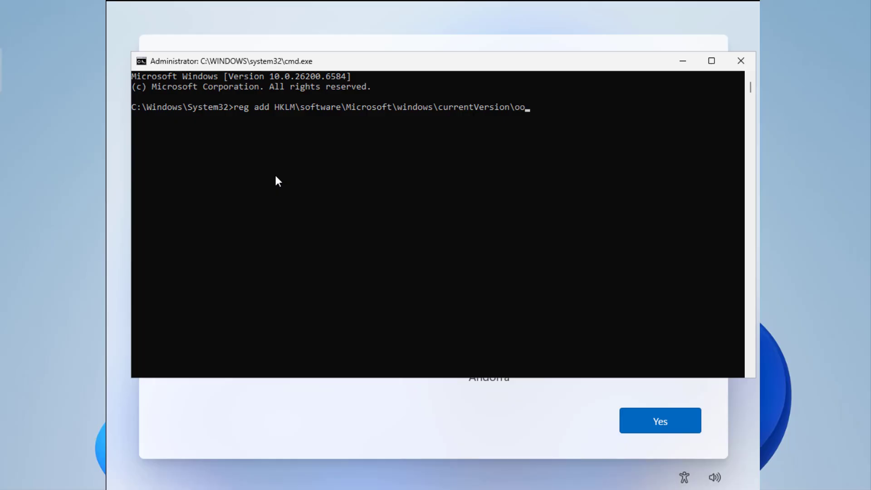
{"action": "type", "text": "be"}
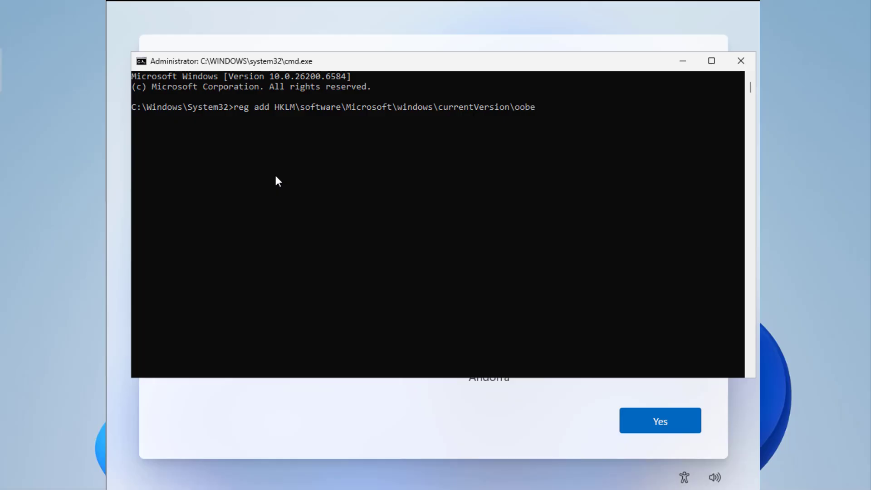
Step: Complete the command with /v BypassNRO /t REG_DWORD /d 1 /f and run it
{"action": "type", "text": "/"}
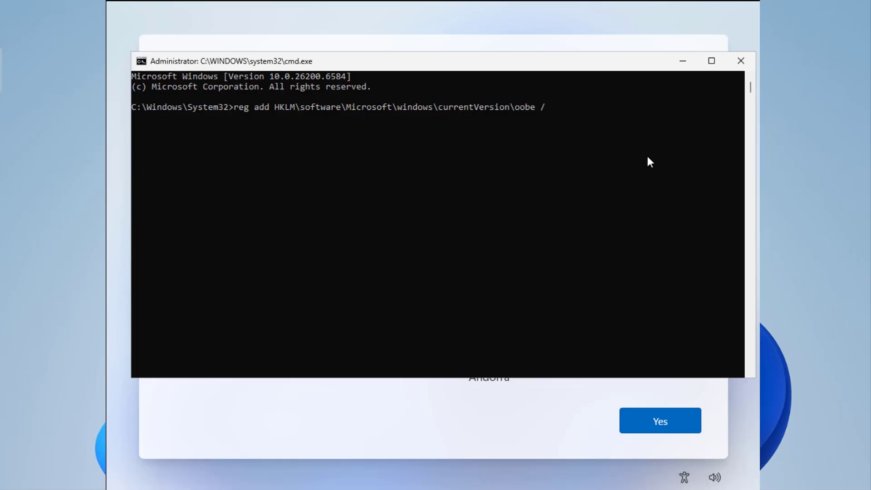
{"action": "type", "text": "v"}
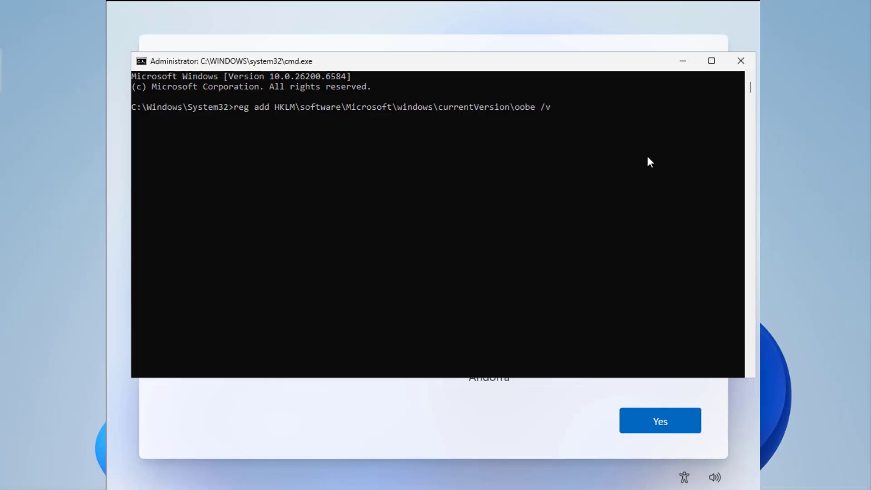
{"action": "type", "text": "Bypa"}
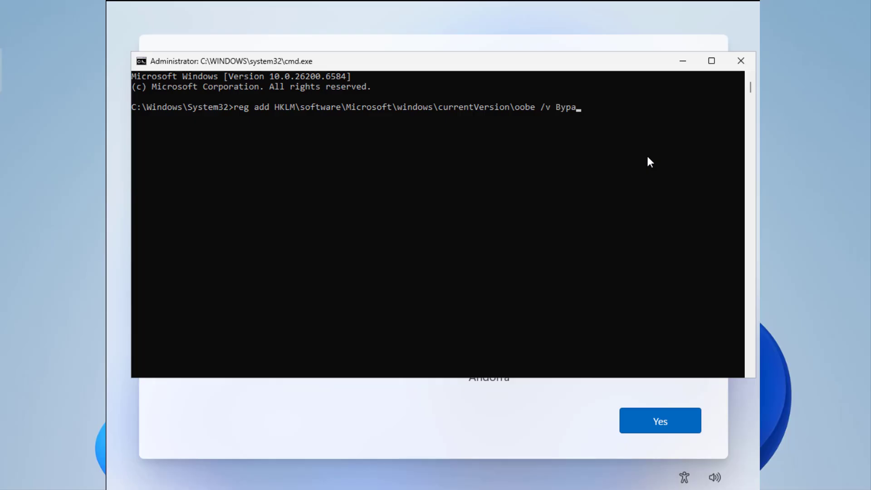
{"action": "type", "text": "ssNR"}
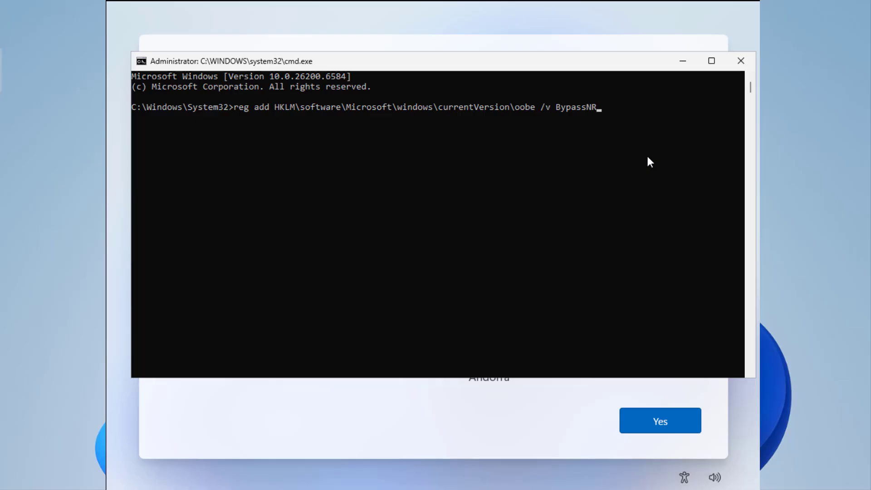
{"action": "type", "text": "O"}
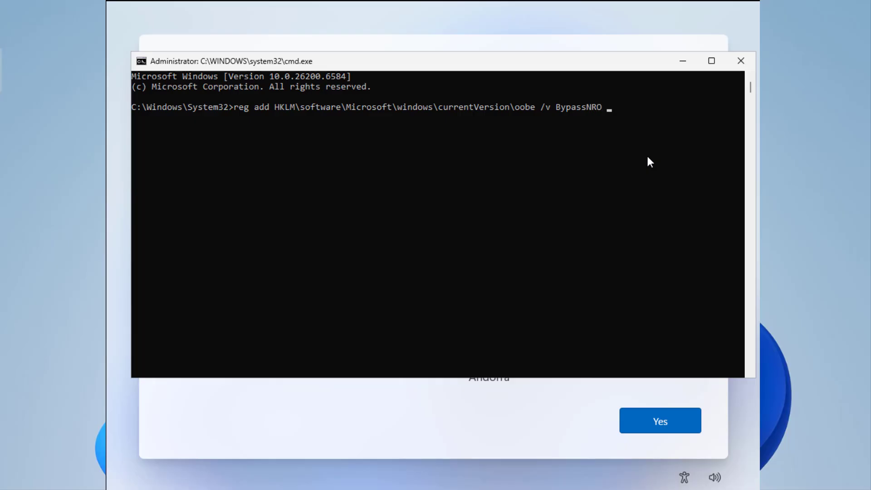
{"action": "type", "text": "/"}
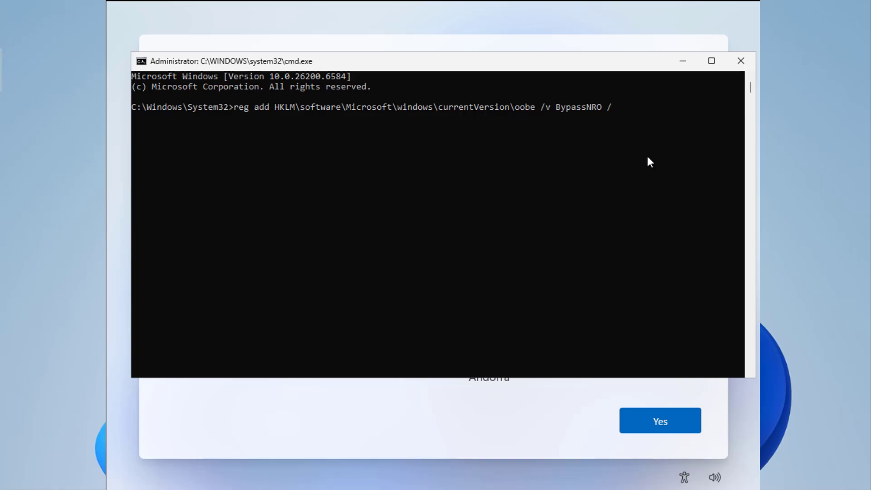
{"action": "type", "text": "t"}
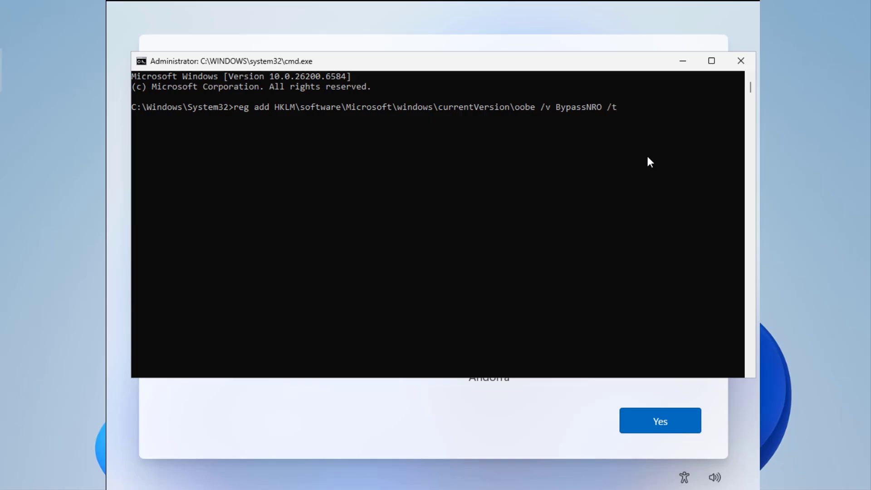
{"action": "type", "text": "R"}
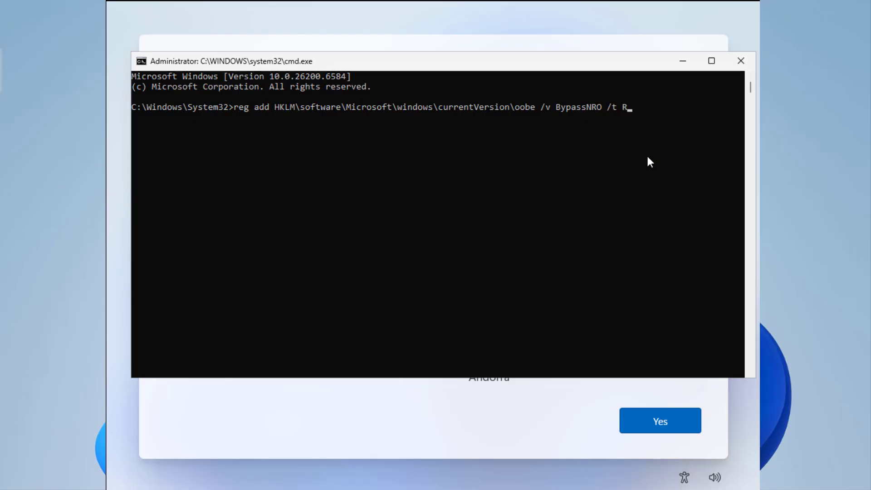
{"action": "type", "text": "EG_"}
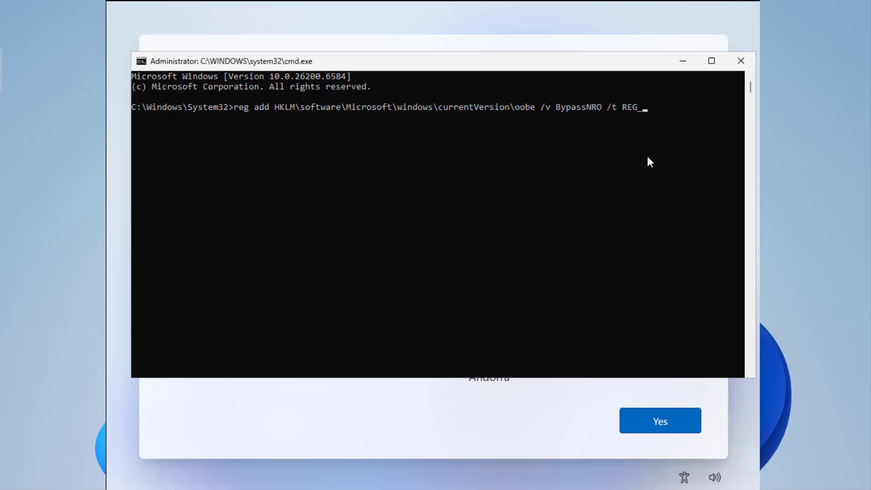
{"action": "type", "text": "DW"}
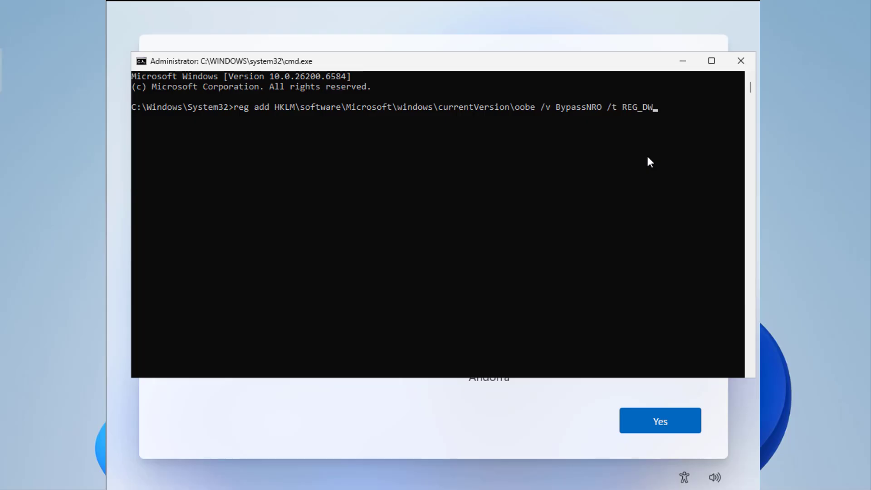
{"action": "type", "text": "ORD"}
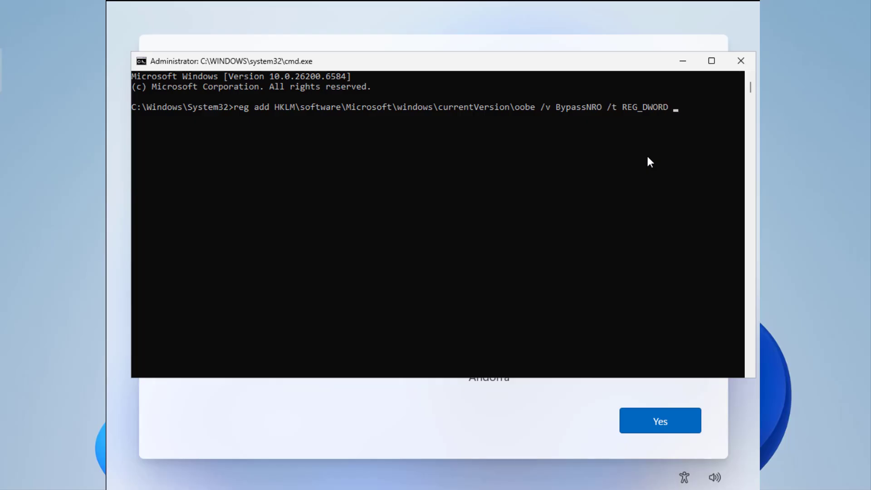
{"action": "type", "text": "/"}
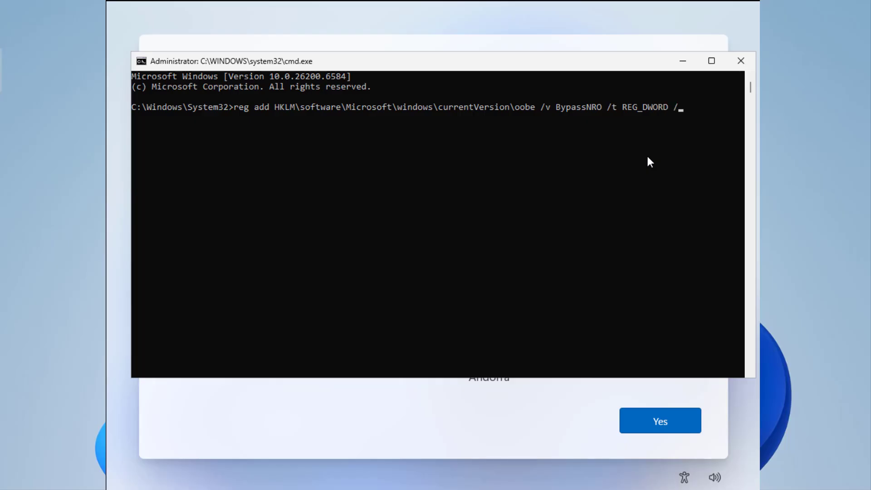
{"action": "type", "text": "d"}
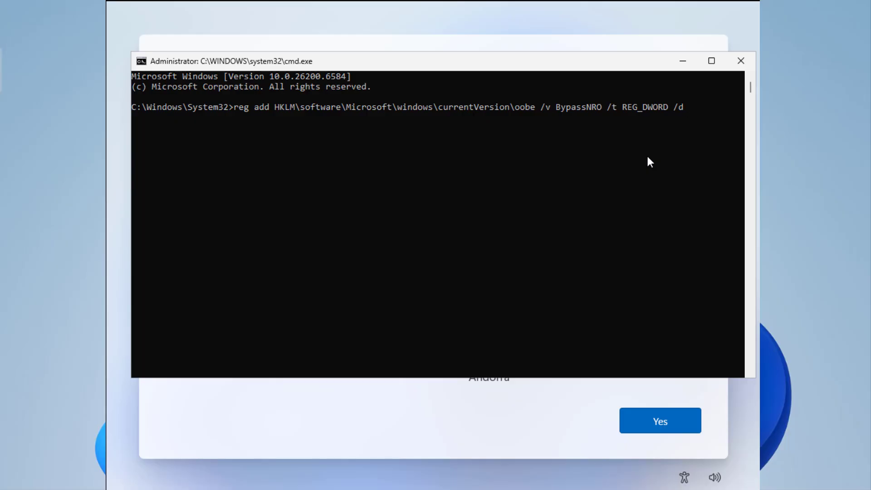
{"action": "type", "text": "1"}
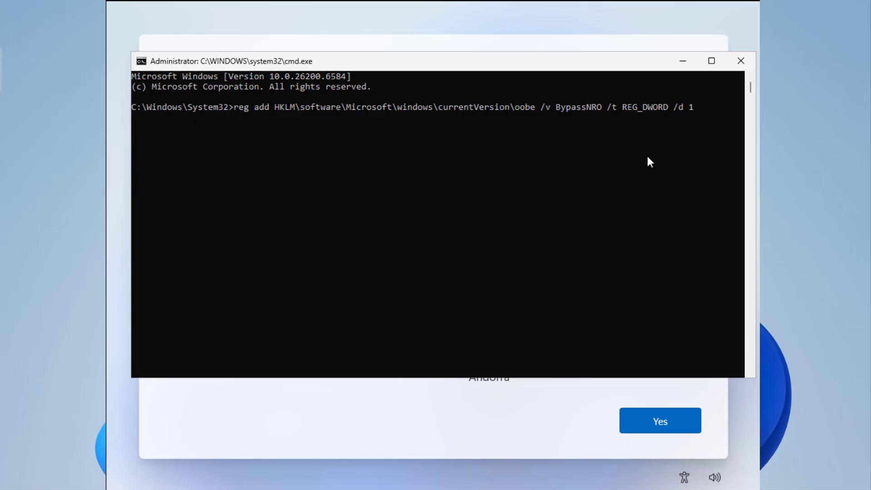
{"action": "type", "text": "/f"}
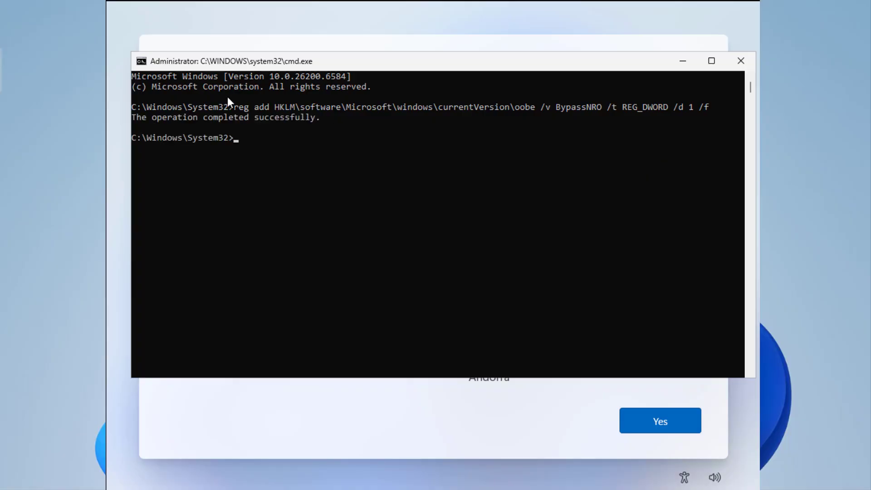
{"action": "mouse_move", "coordinate": [316, 131]}
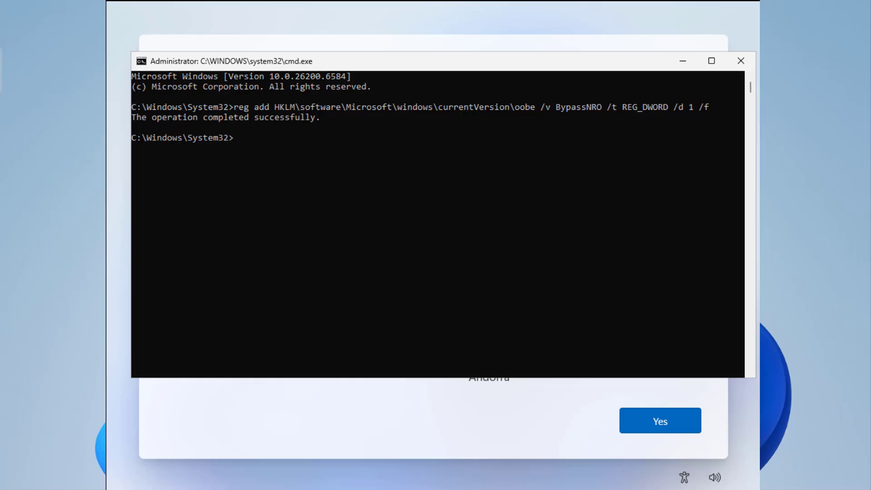
Step: Reboot the PC immediately with shutdown /r /t 0
{"action": "type", "text": "shutdown"}
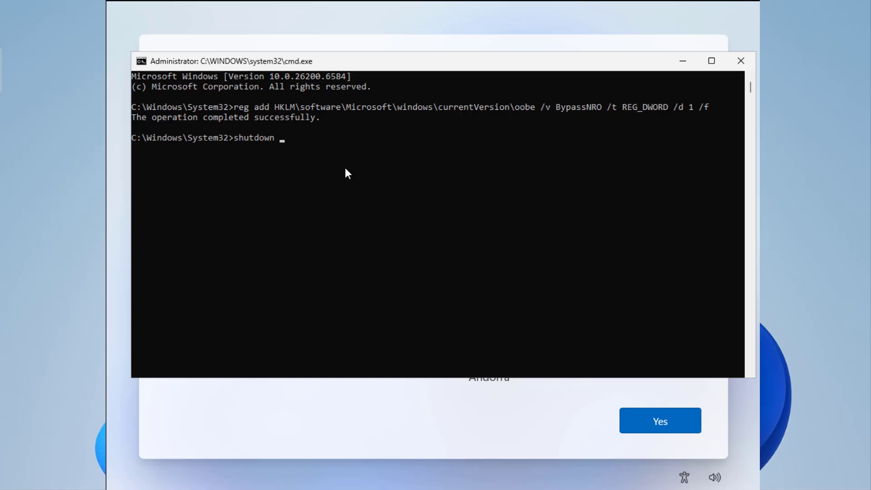
{"action": "type", "text": "/r /"}
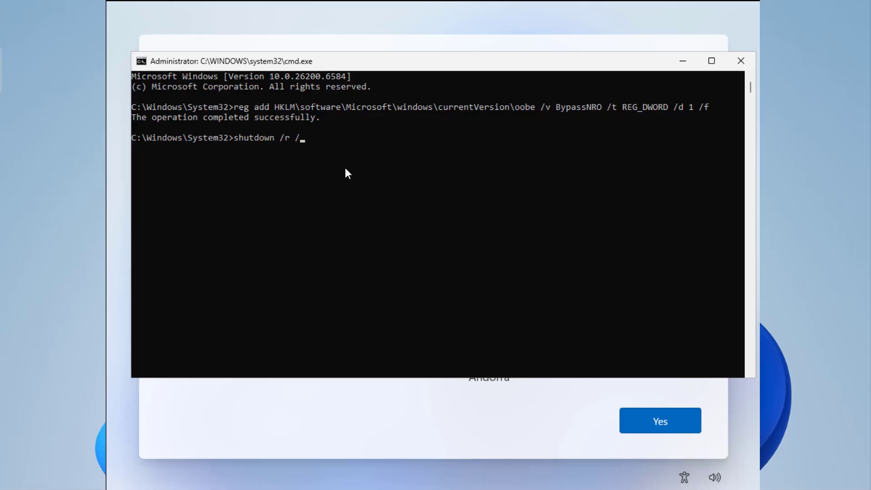
{"action": "type", "text": "t"}
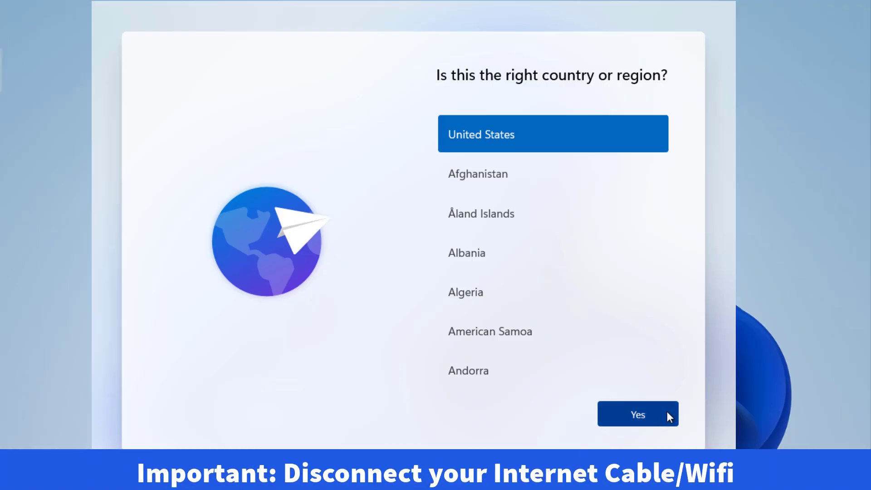
Step: Accept United States and the US keyboard layout, skipping a second layout
{"action": "left_click", "coordinate": [637, 414]}
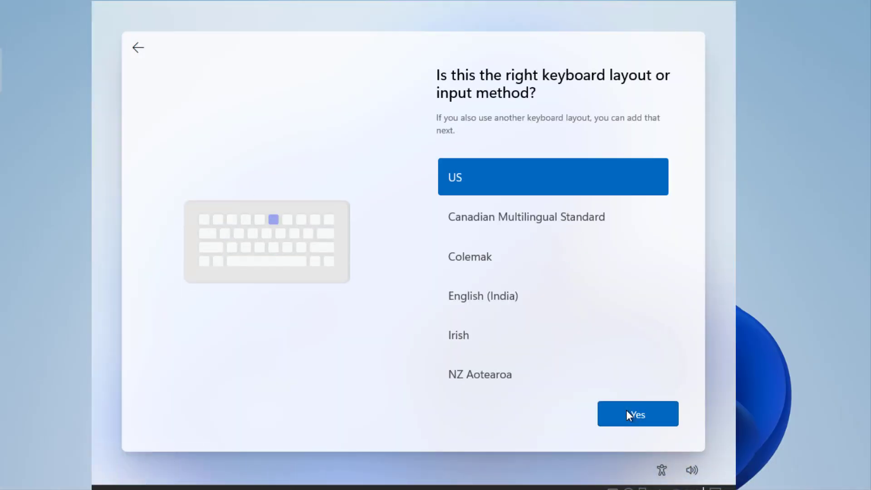
{"action": "left_click", "coordinate": [638, 414]}
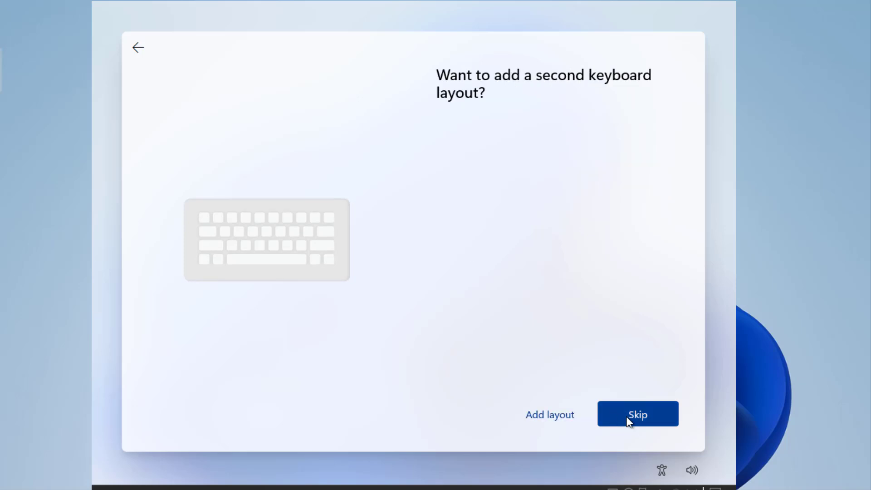
{"action": "left_click", "coordinate": [637, 414]}
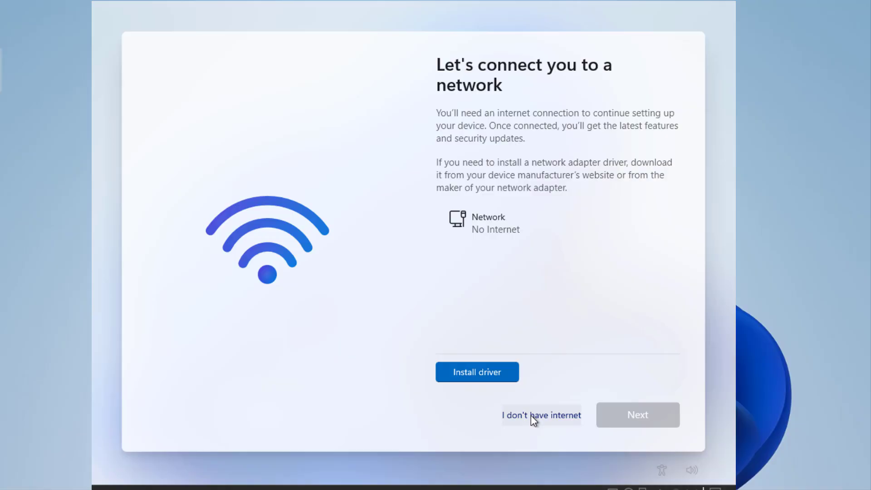
Step: Continue with 'I don't have internet' and name the local account ITeePK
{"action": "left_click", "coordinate": [541, 415]}
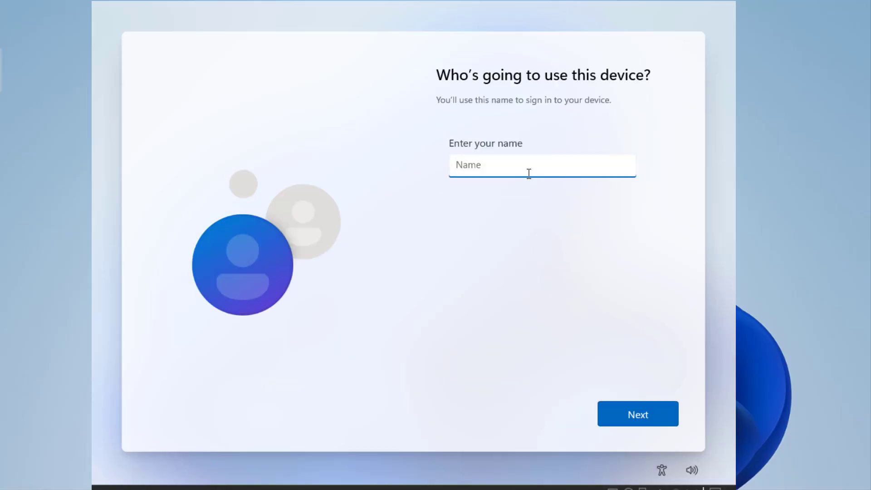
{"action": "type", "text": "ITeePK"}
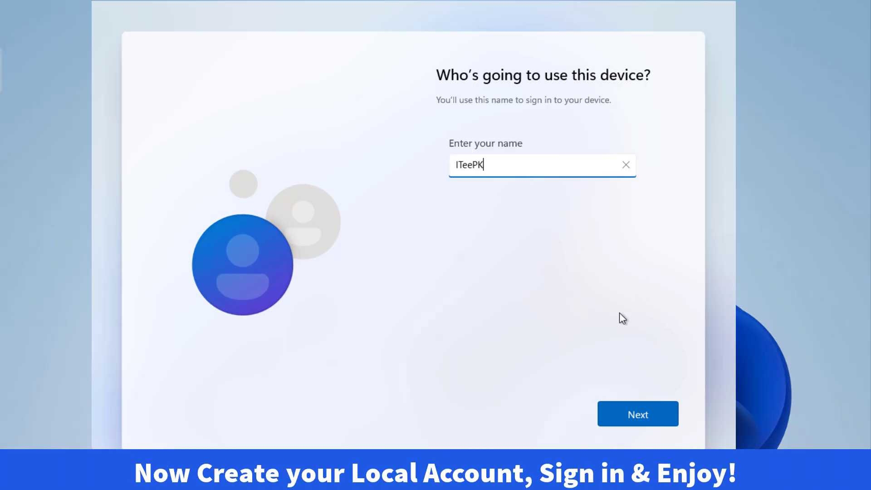
{"action": "mouse_move", "coordinate": [552, 238]}
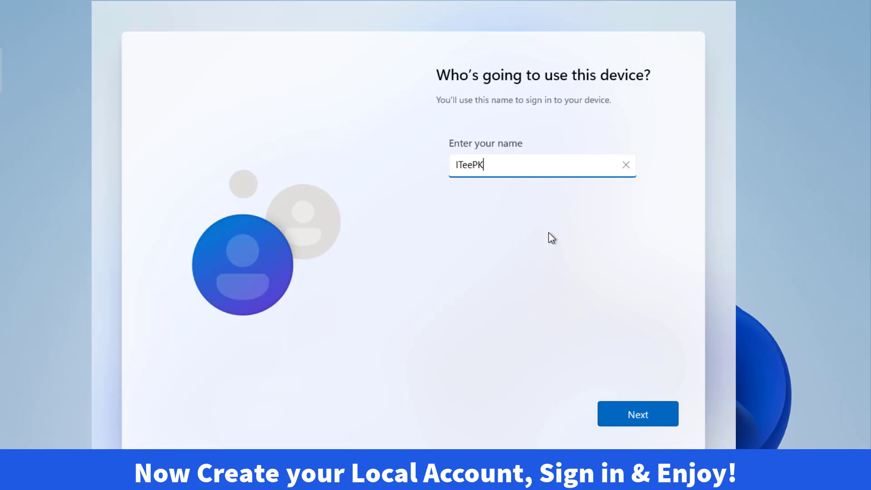
{"action": "left_click", "coordinate": [638, 414]}
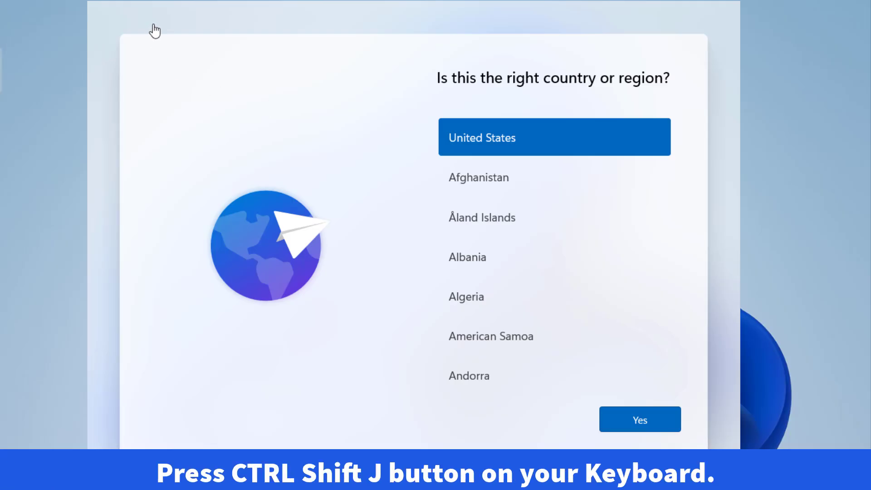
{"action": "mouse_move", "coordinate": [155, 29]}
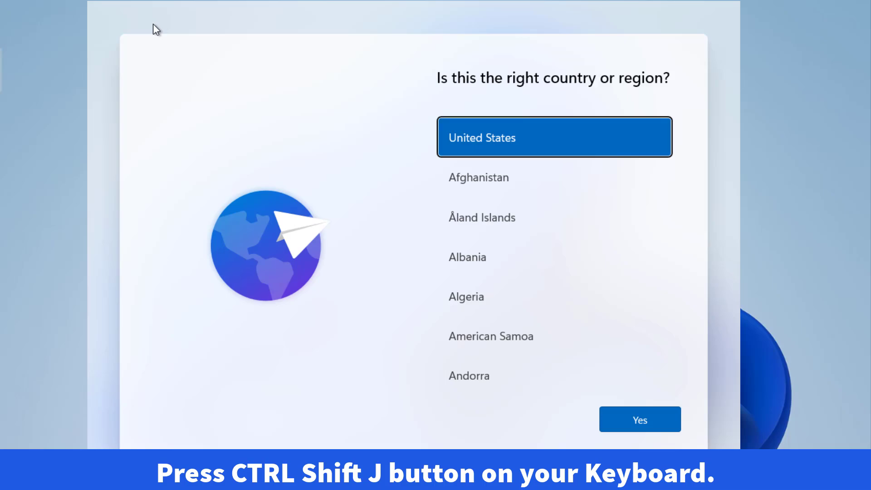
Step: Start WinJS.Application.restart("") in the hidden Ctrl+Shift+J developer console
{"action": "key", "text": "ctrl+shift+j"}
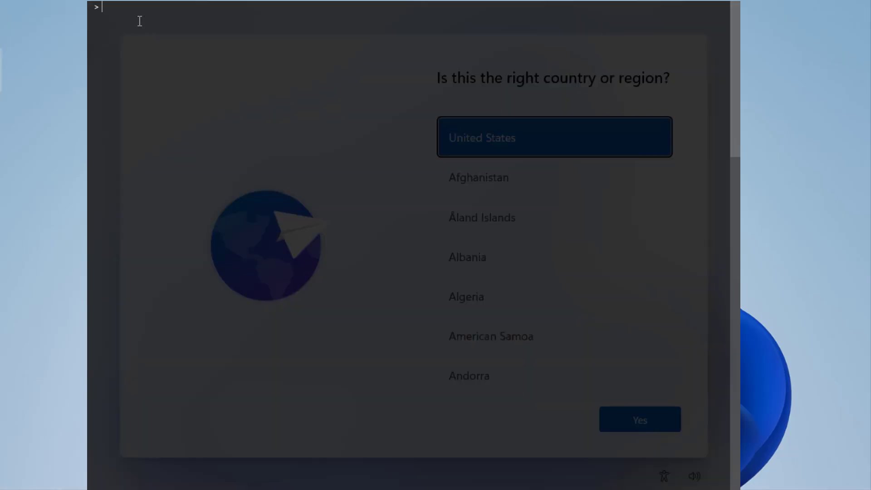
{"action": "type", "text": "w"}
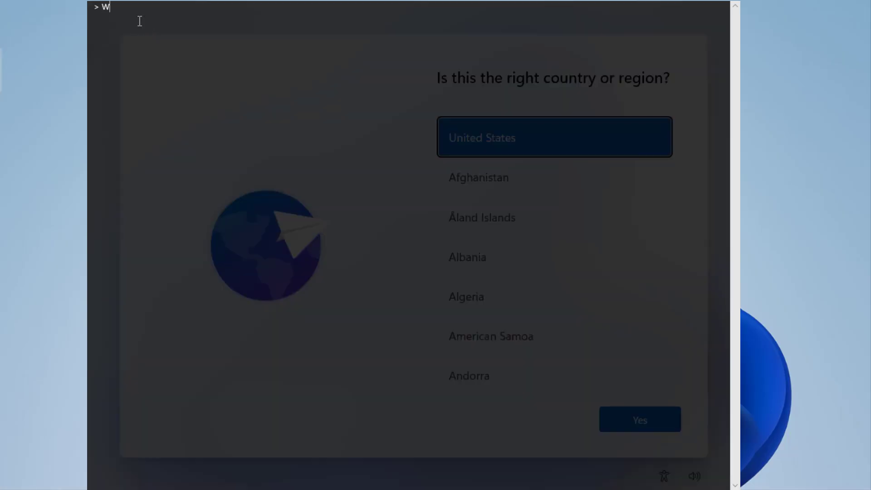
{"action": "type", "text": "in"}
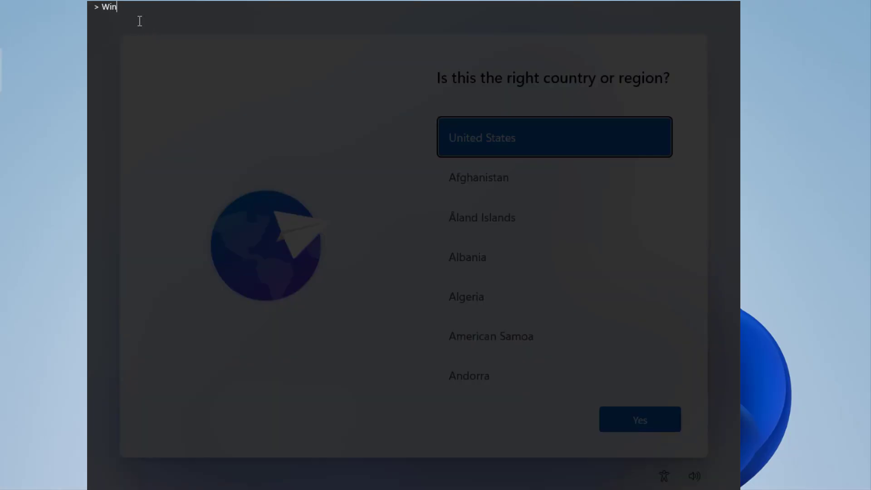
{"action": "type", "text": "JS."}
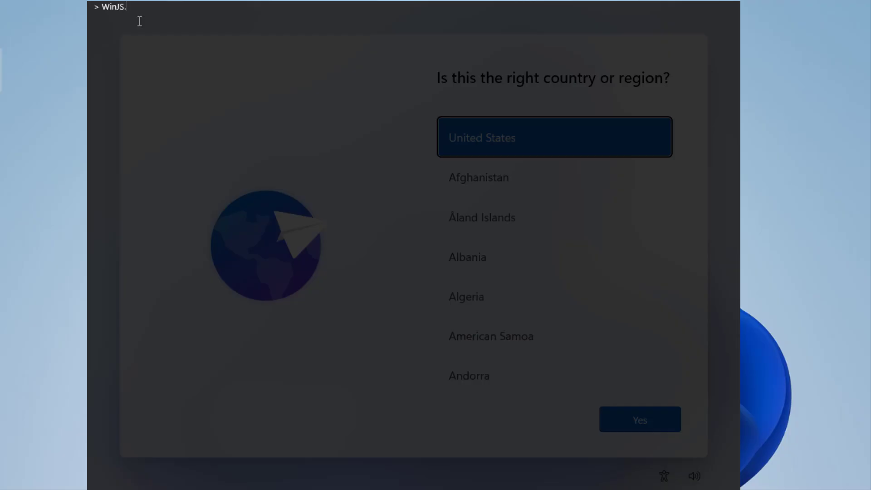
{"action": "type", "text": "Application."}
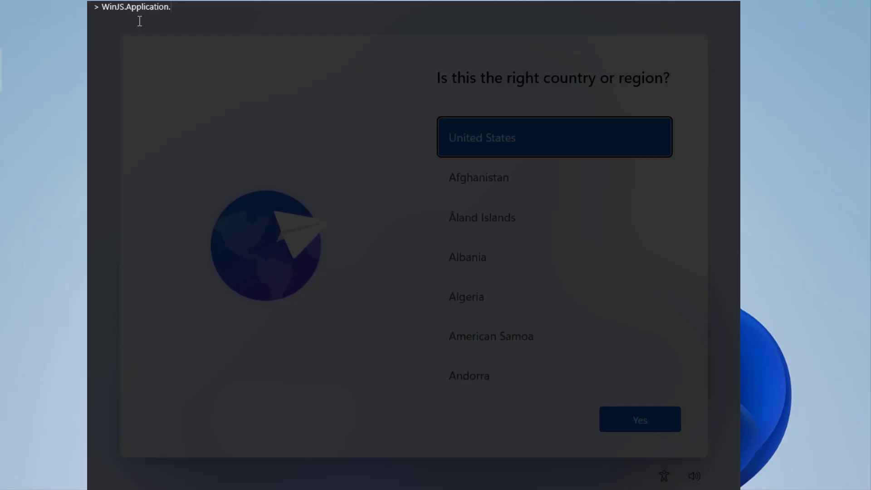
{"action": "type", "text": "restart"}
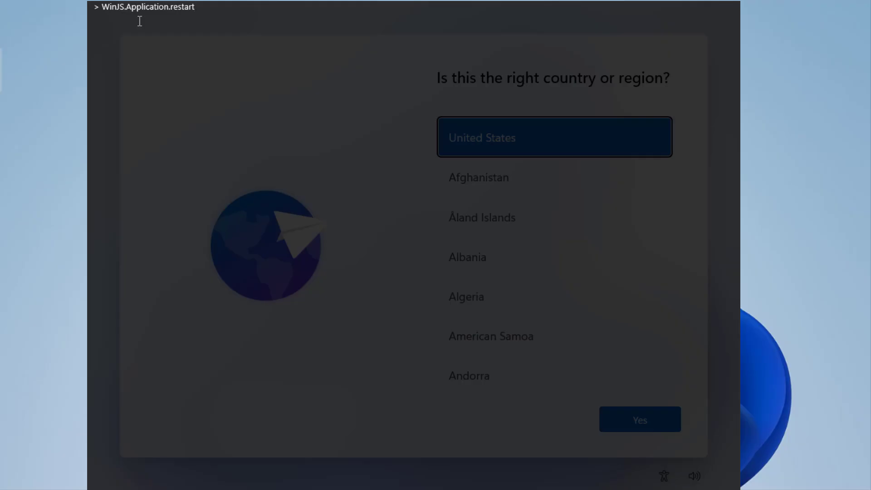
{"action": "type", "text": "()"}
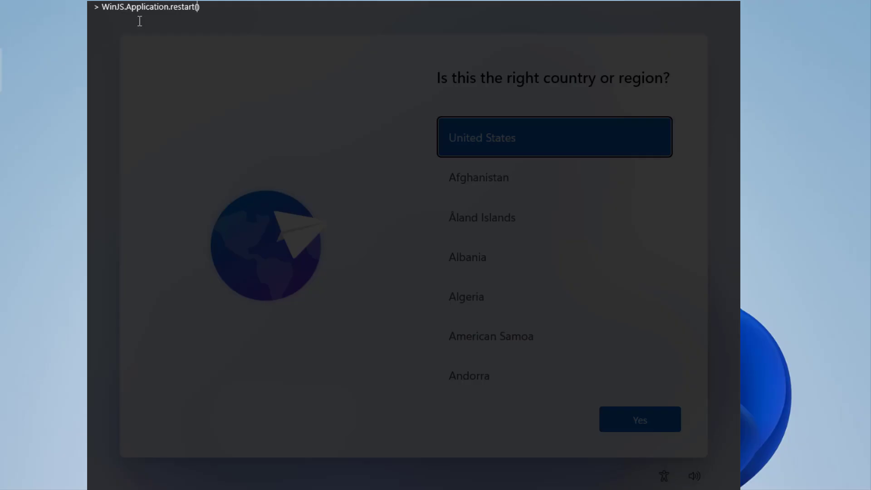
{"action": "type", "text": "\"\""}
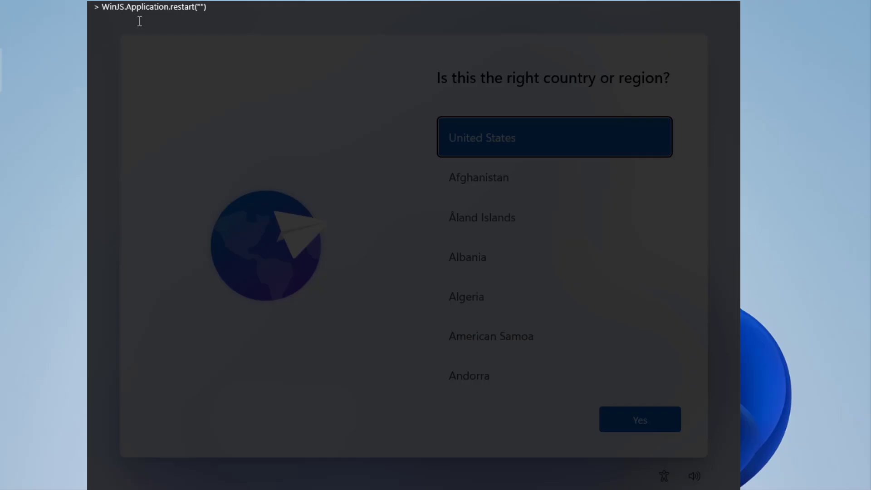
Step: Fill in the ms-cxh://LOCALONLY argument to restart setup into local-only user creation
{"action": "type", "text": "m"}
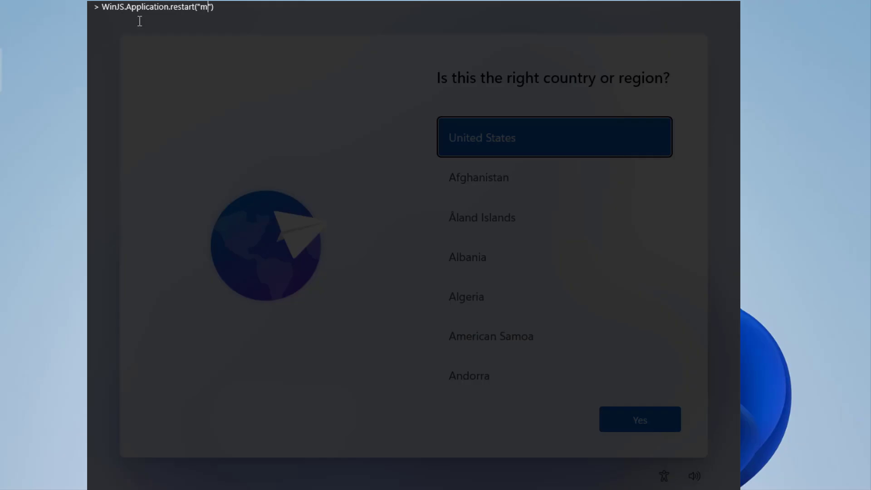
{"action": "type", "text": "s-cxh://"}
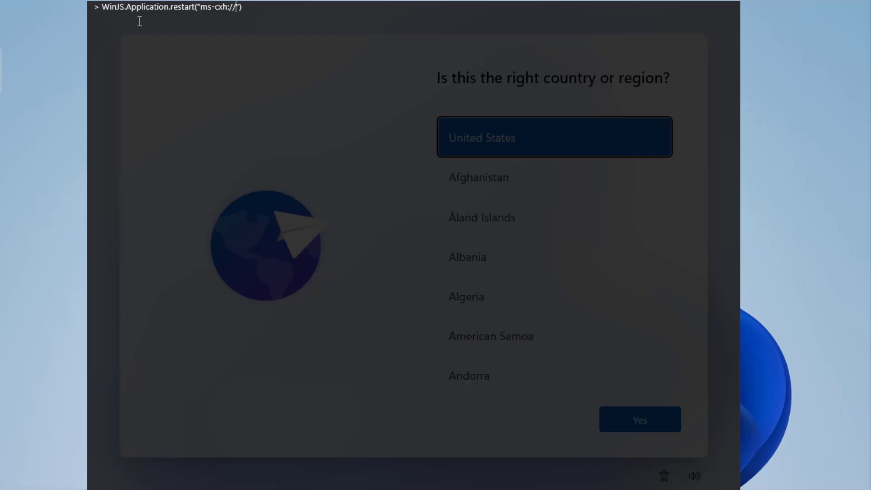
{"action": "type", "text": "LOCALO"}
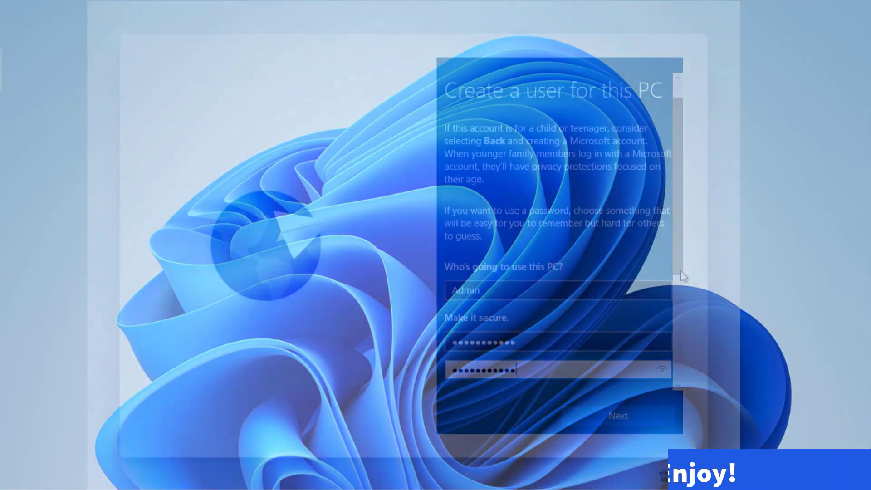
Step: Submit the Admin local user details, then reopen an administrator Command Prompt over setup
{"action": "left_click", "coordinate": [556, 235]}
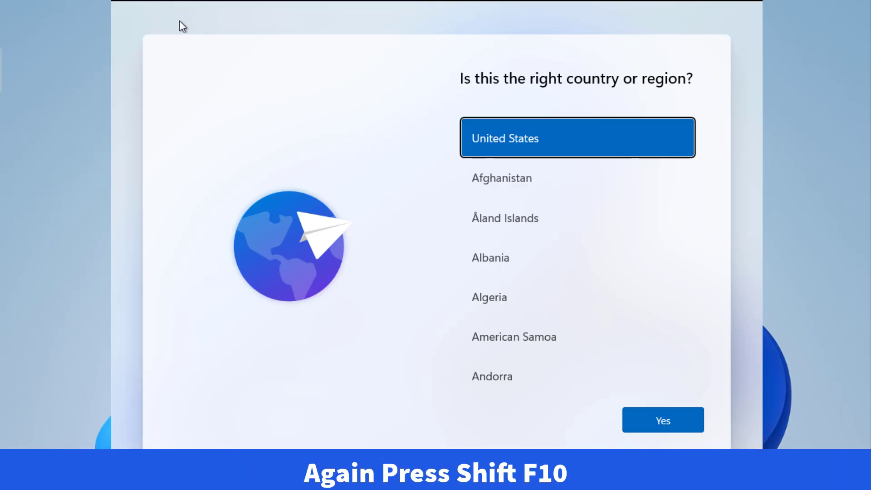
{"action": "key", "text": "shift+f10"}
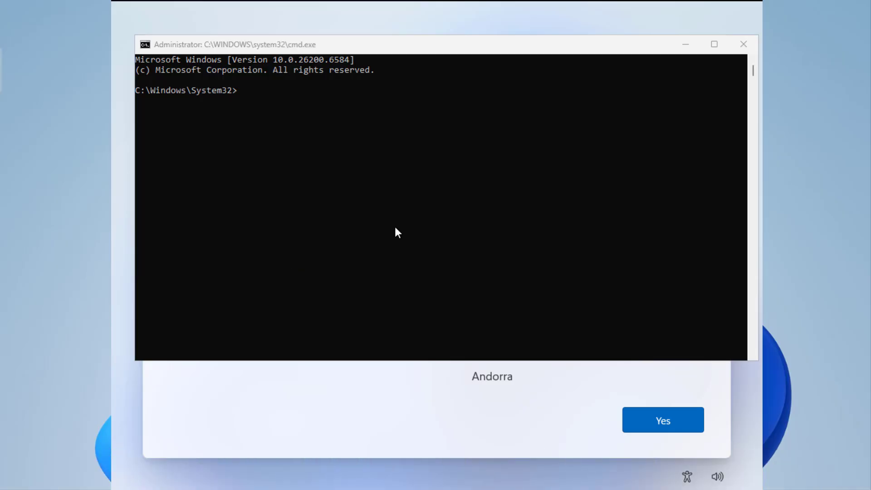
Step: Enter reg add with the path HKLM\software\microsoft\windows\currentversion\oobe
{"action": "type", "text": "reg add"}
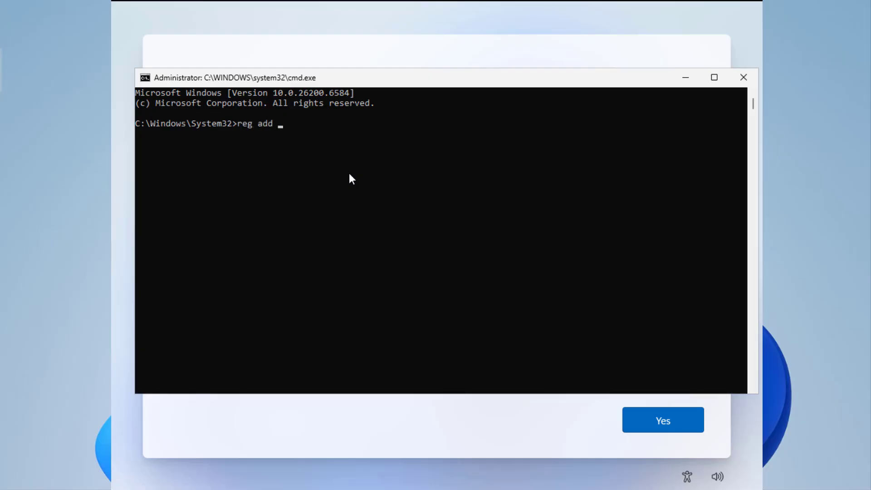
{"action": "type", "text": "HKLM"}
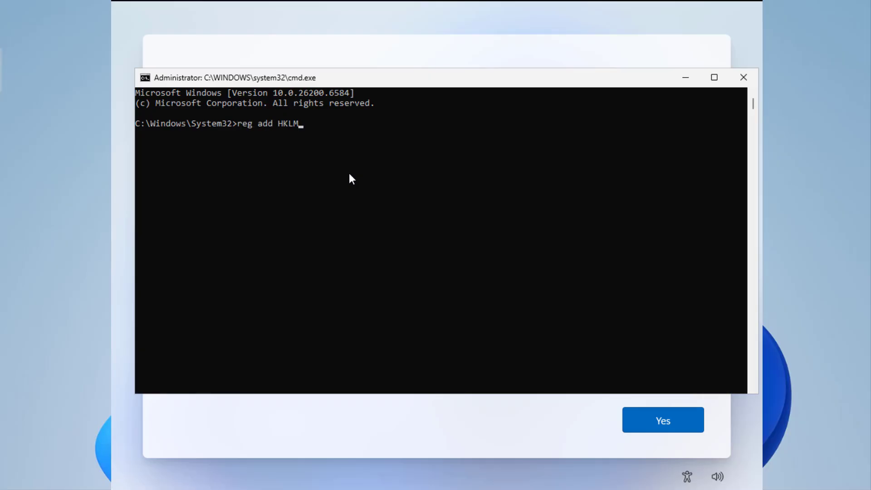
{"action": "type", "text": "\\soft"}
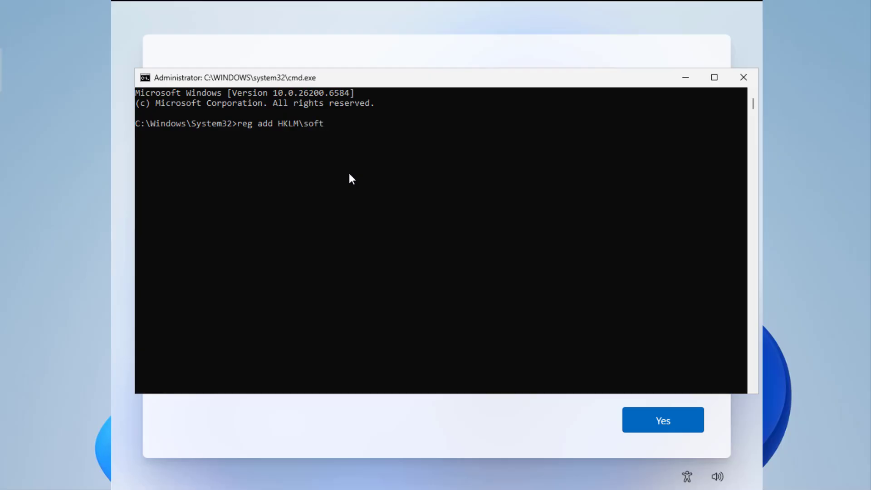
{"action": "type", "text": "ware\\"}
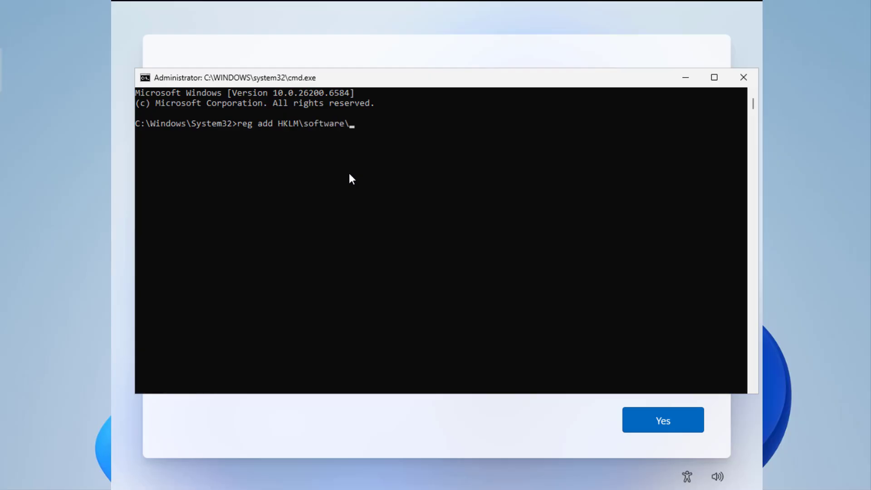
{"action": "type", "text": "micorosft"}
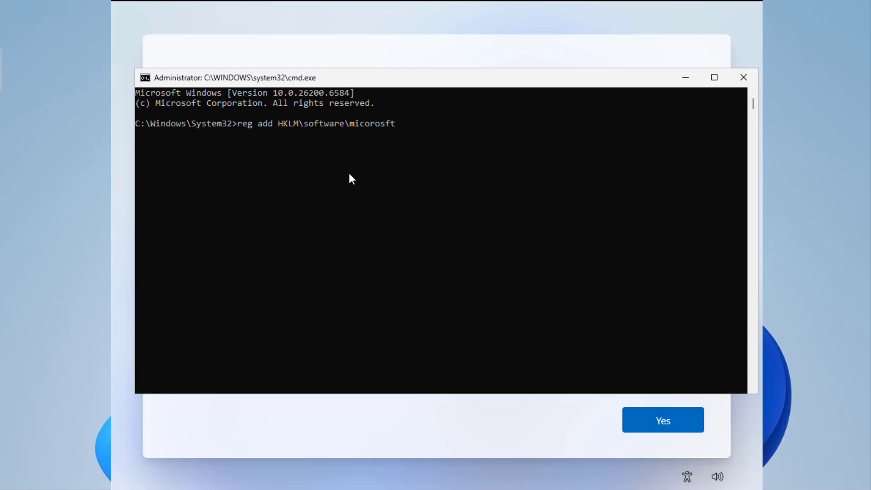
{"action": "type", "text": "microsoft\\w"}
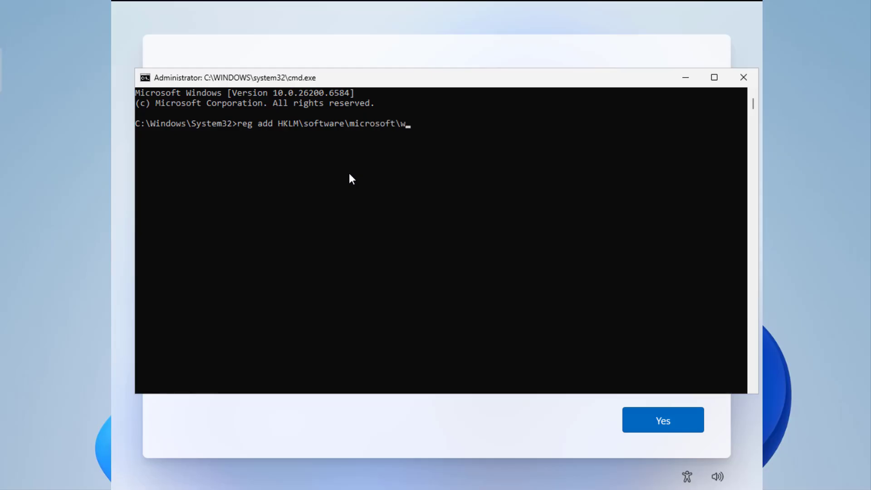
{"action": "type", "text": "indows"}
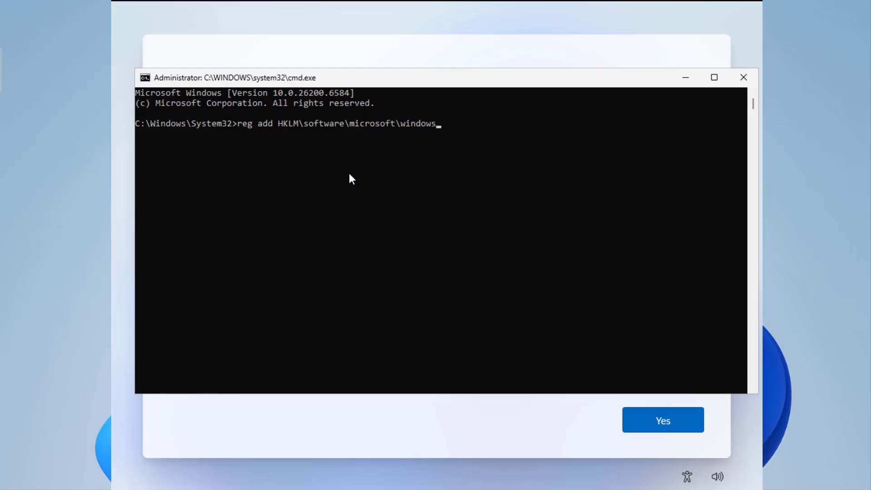
{"action": "type", "text": "\\"}
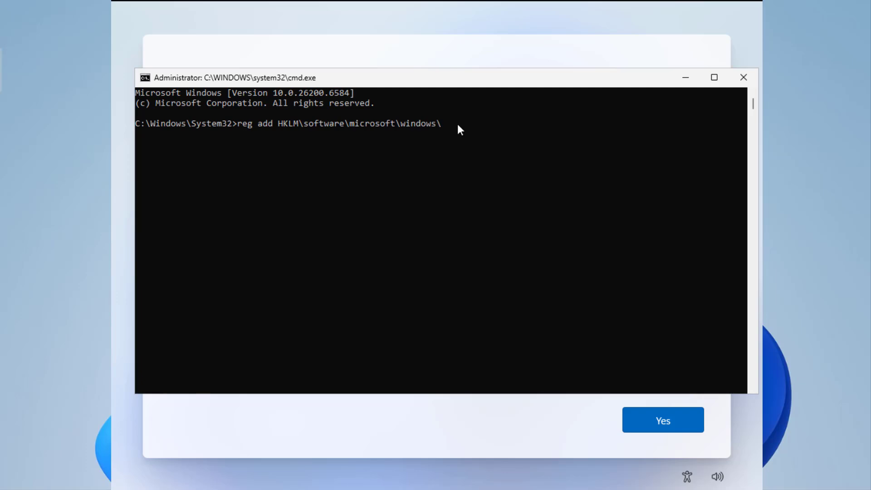
{"action": "type", "text": "currentversion"}
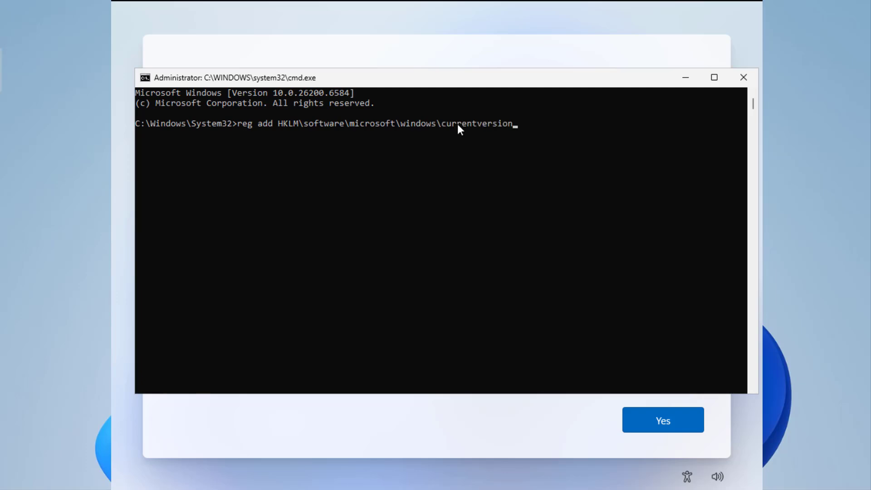
{"action": "type", "text": "\\oobe"}
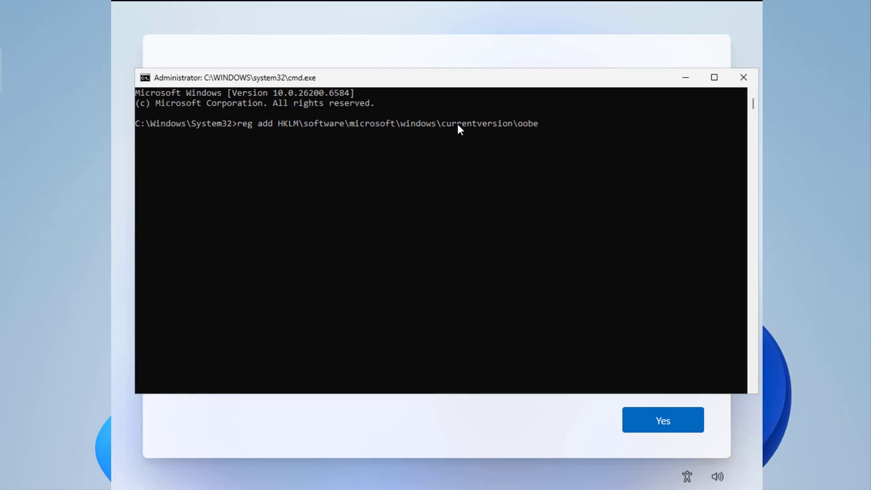
Step: Complete the command with /v HideOnlineAccountScreens /t REG_DWORD /d 1 /f and run it
{"action": "type", "text": "/v"}
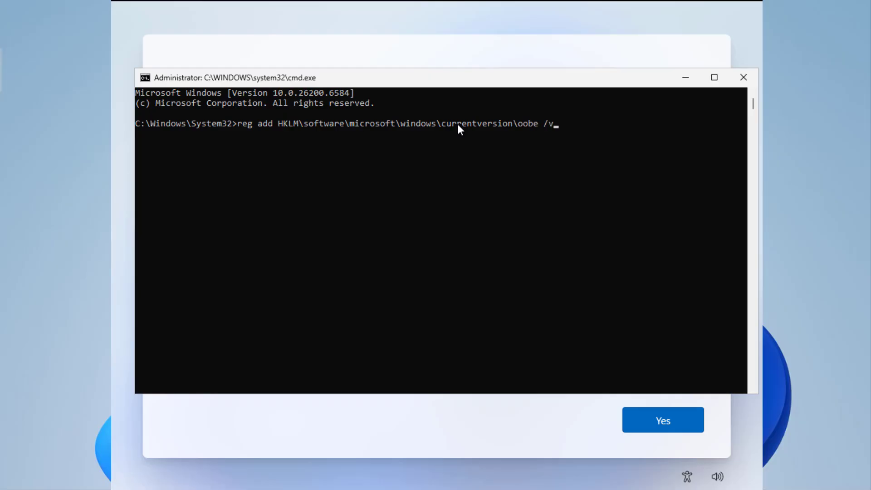
{"action": "type", "text": "Hid"}
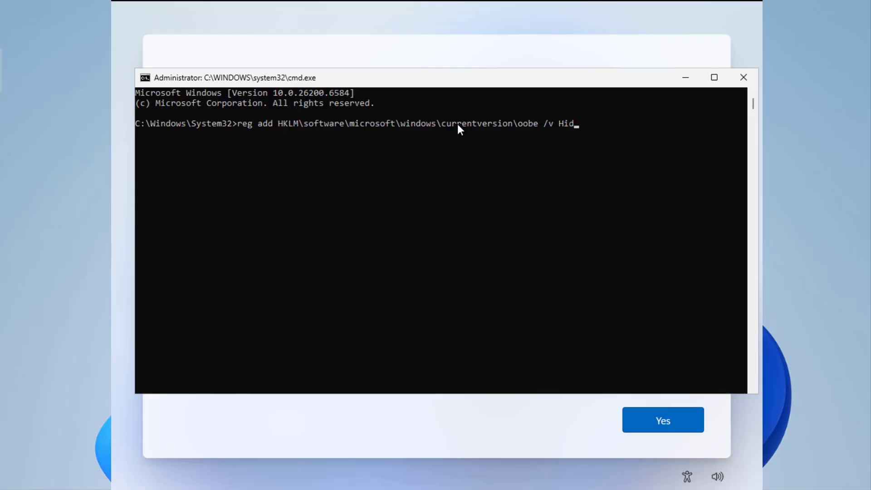
{"action": "type", "text": "eOnlineA"}
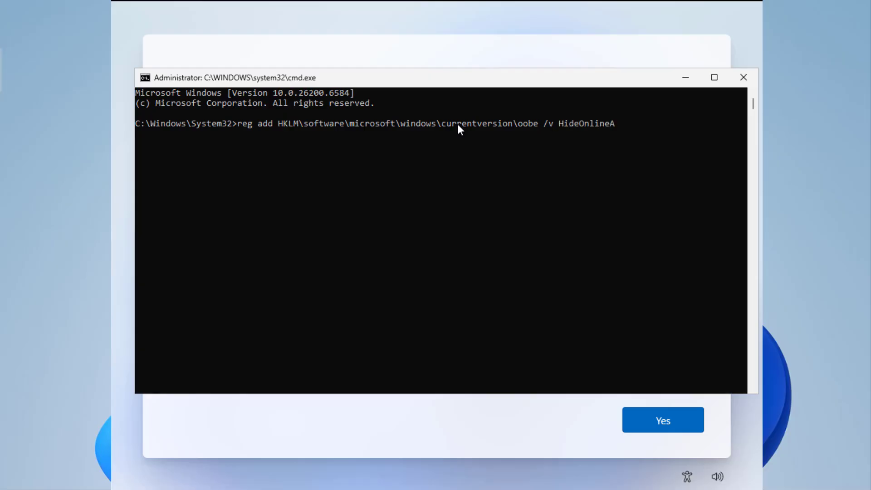
{"action": "type", "text": "cco"}
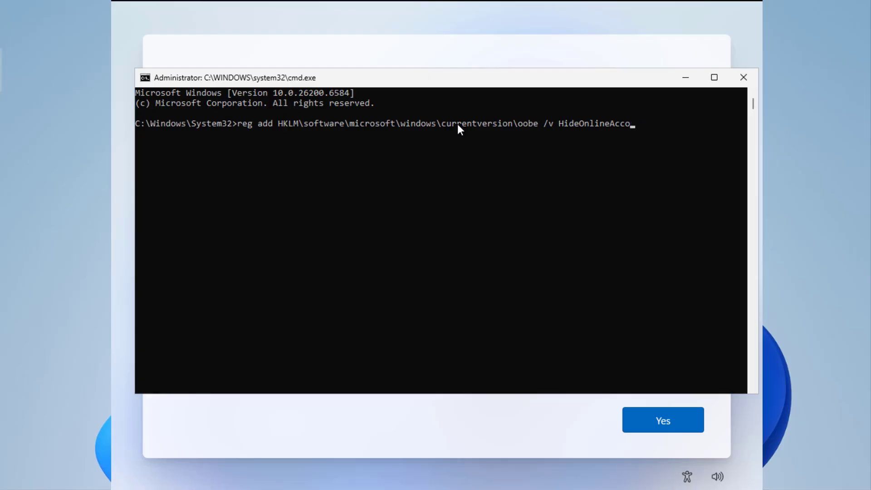
{"action": "type", "text": "untScreens"}
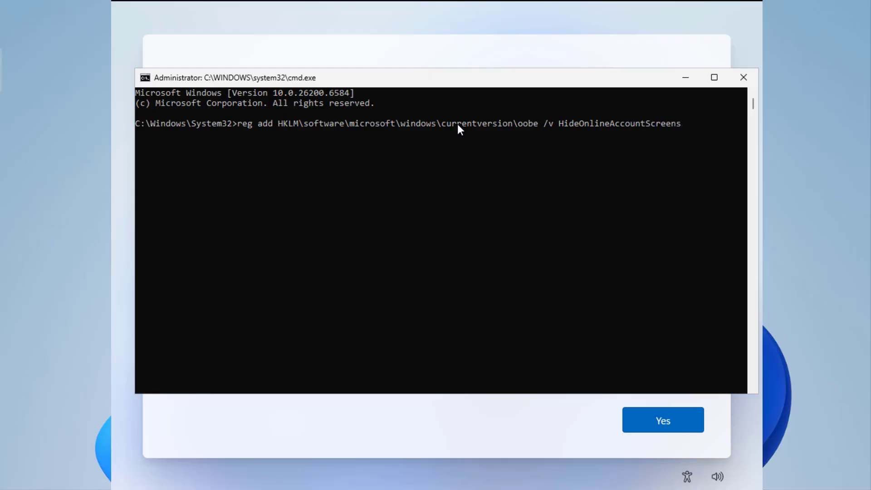
{"action": "type", "text": "/t"}
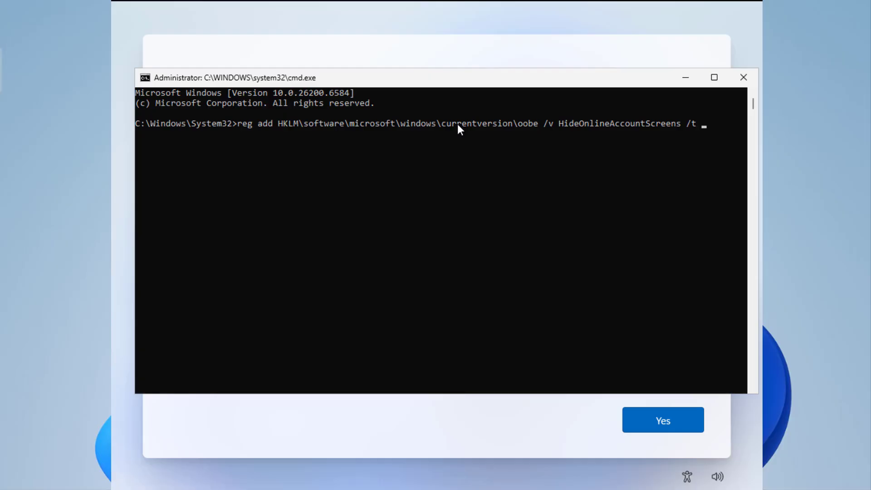
{"action": "type", "text": "REG_"}
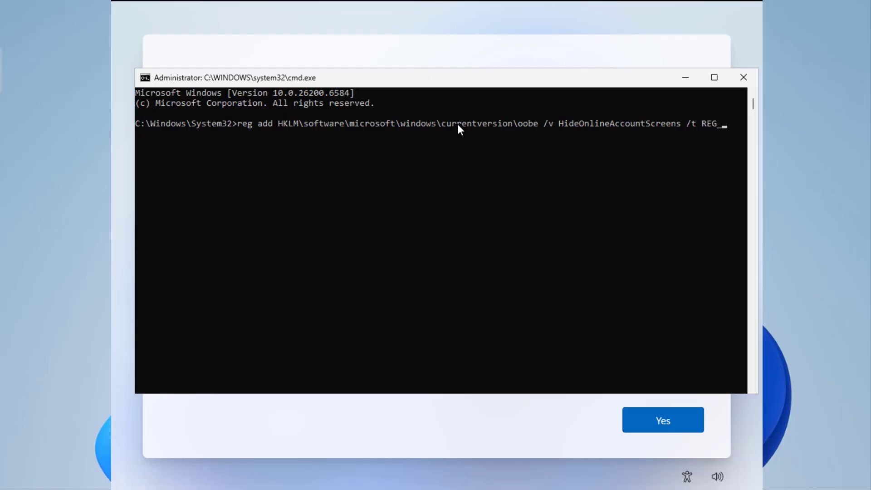
{"action": "type", "text": "DWORD"}
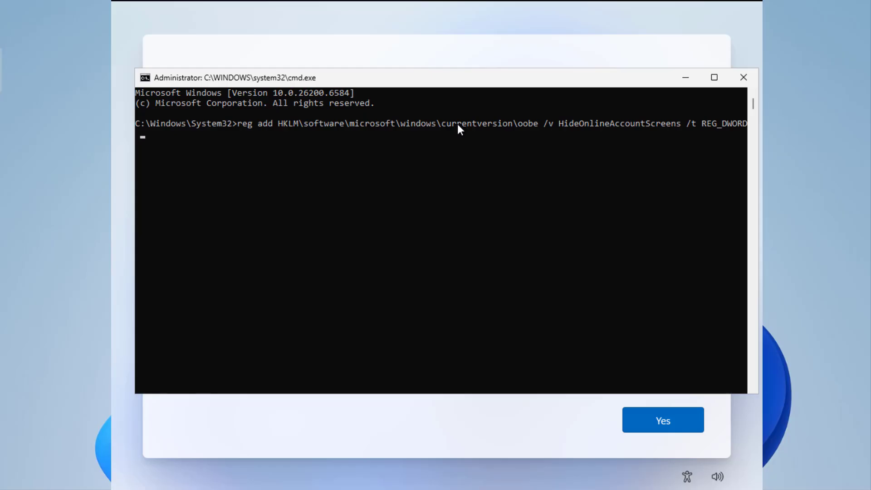
{"action": "type", "text": "/"}
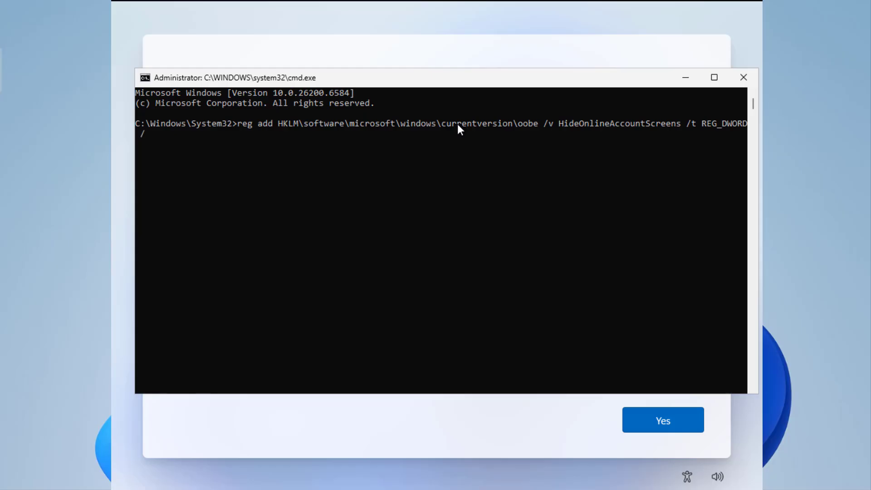
{"action": "type", "text": "d 1"}
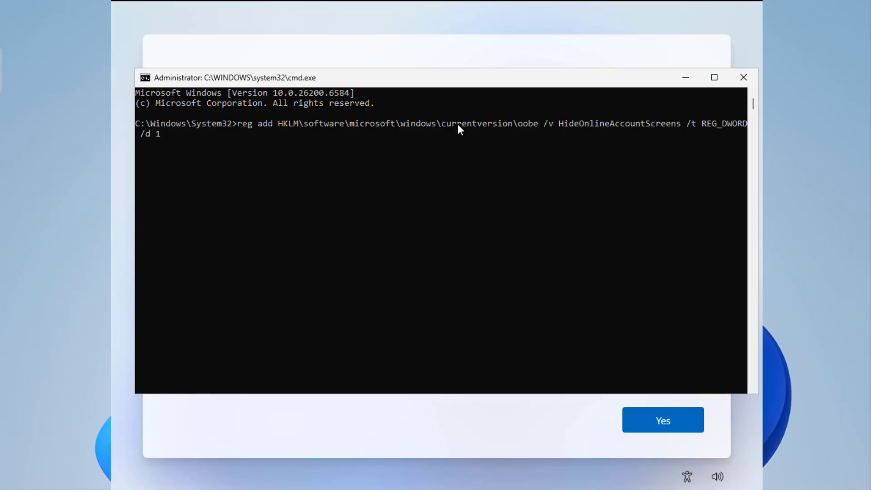
{"action": "type", "text": "/f"}
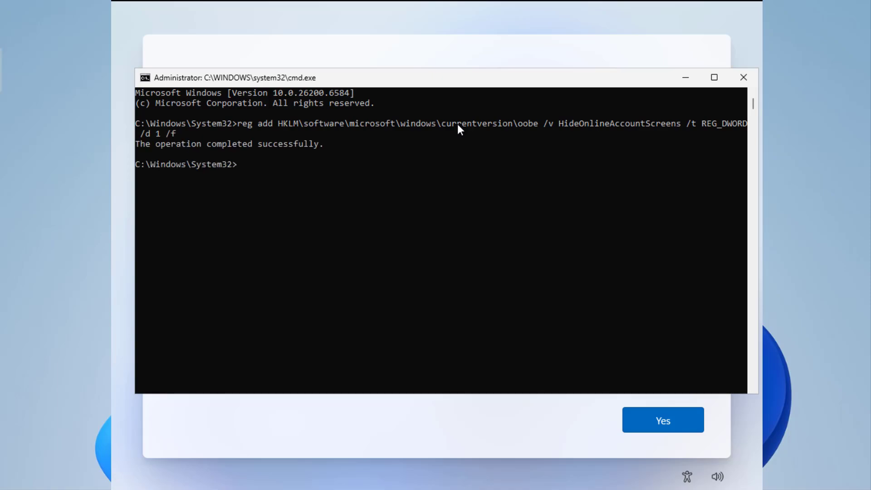
{"action": "mouse_move", "coordinate": [287, 152]}
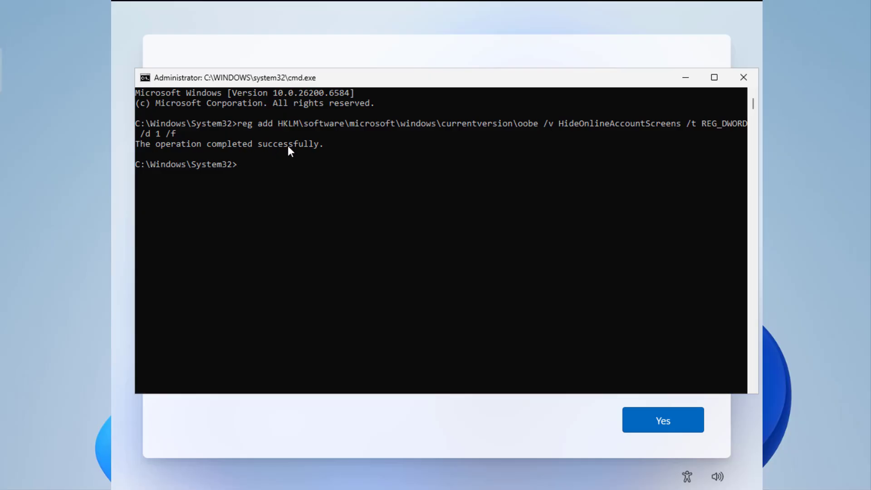
Step: Reboot the machine with shutdown /r
{"action": "type", "text": "shu"}
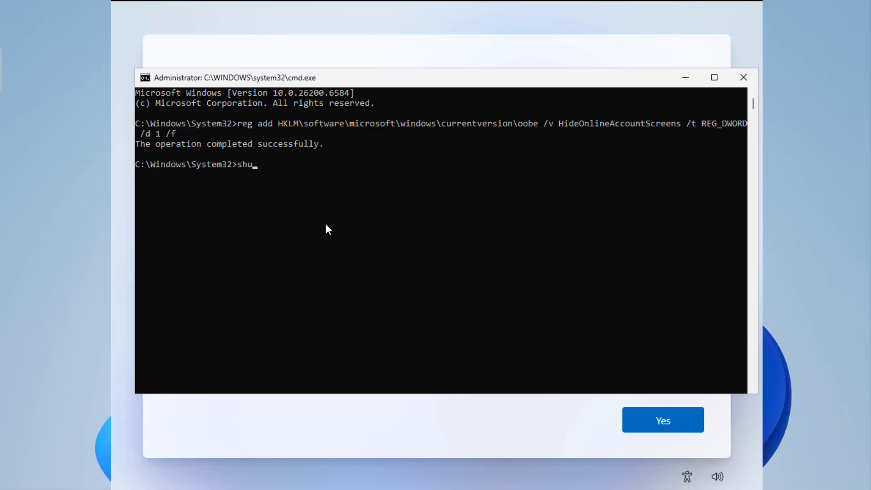
{"action": "type", "text": "tdown"}
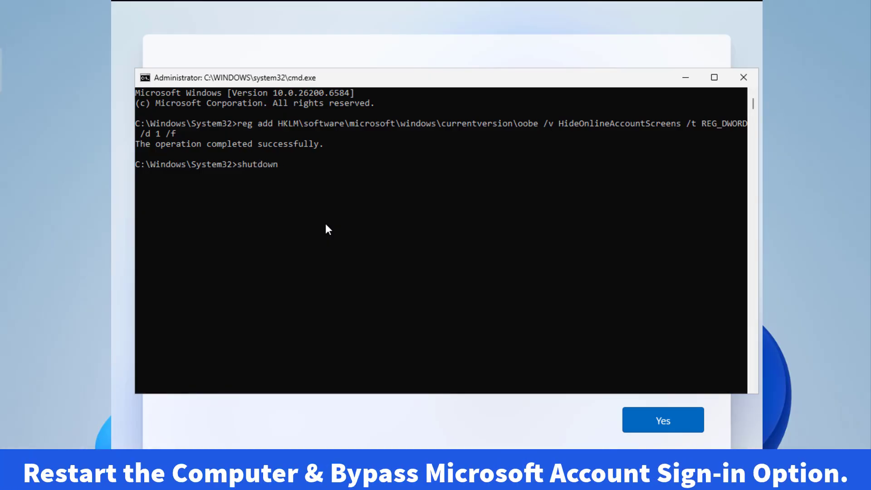
{"action": "type", "text": "/r"}
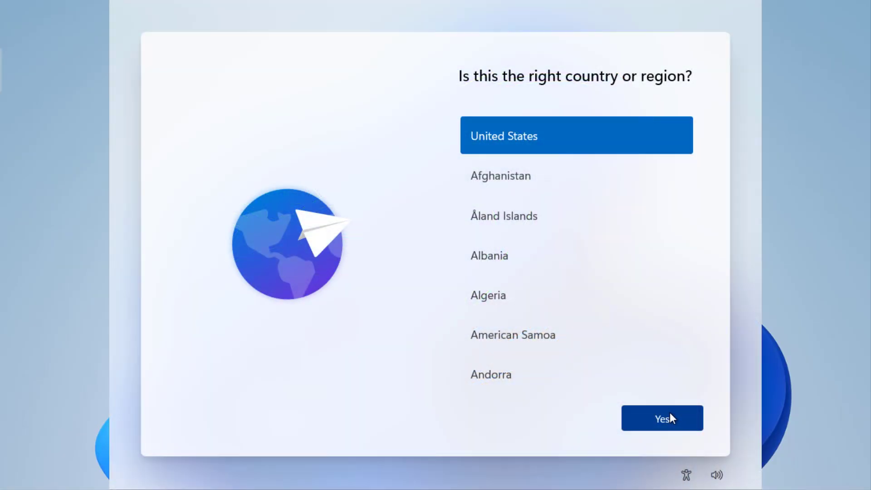
Step: Confirm United States, skip the second keyboard layout, and name the local account ITeePK
{"action": "left_click", "coordinate": [662, 418]}
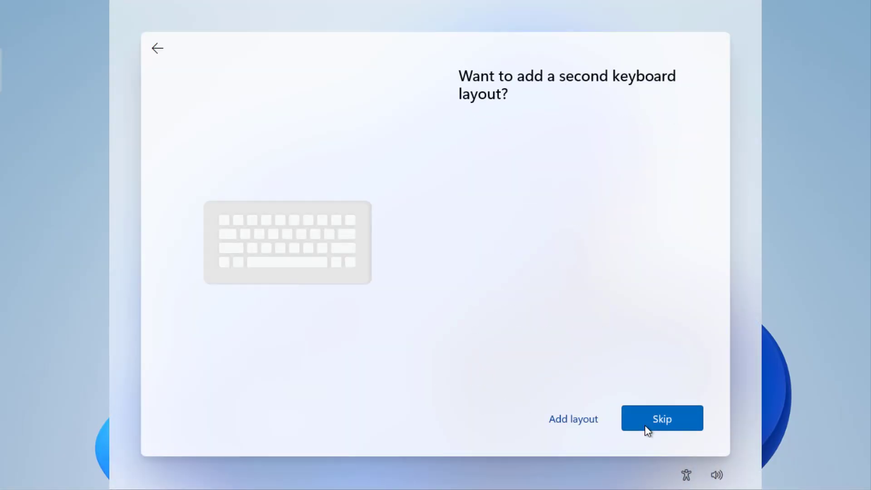
{"action": "left_click", "coordinate": [661, 419]}
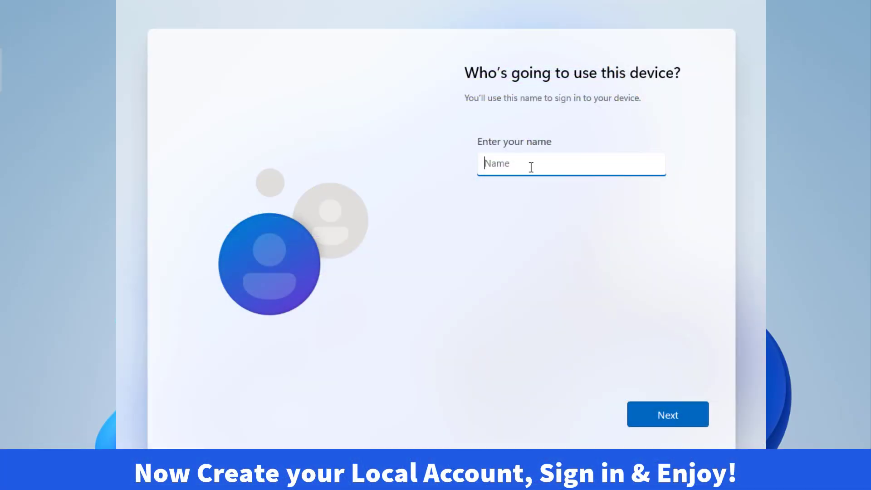
{"action": "type", "text": "ITeePK"}
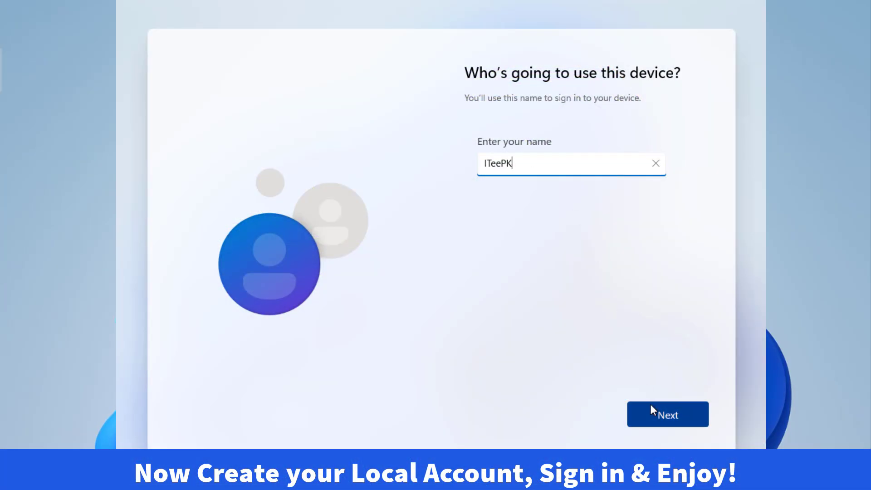
{"action": "left_click", "coordinate": [667, 414]}
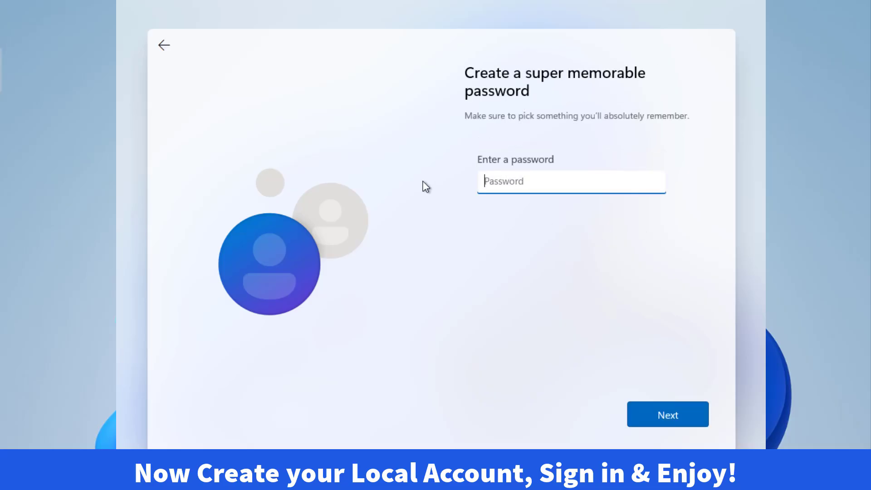
{"action": "mouse_move", "coordinate": [474, 249]}
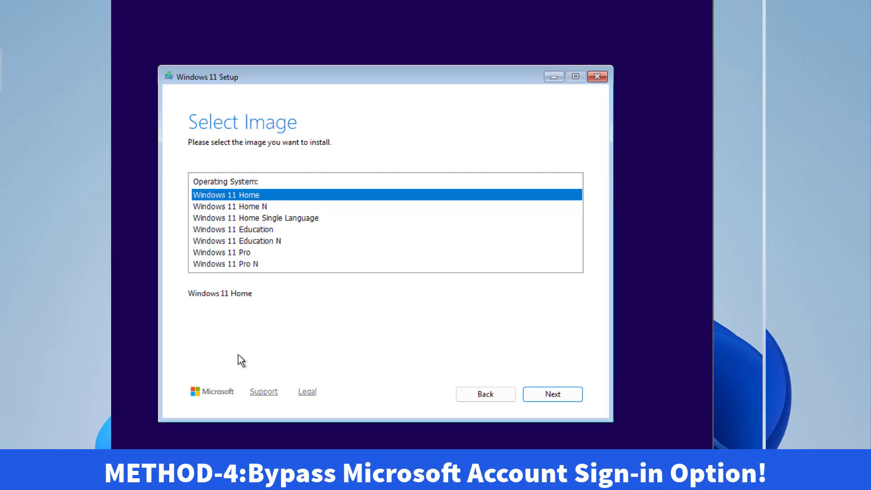
Step: Choose Windows 11 Pro as the edition to install and skip the second keyboard layout
{"action": "left_click", "coordinate": [221, 252]}
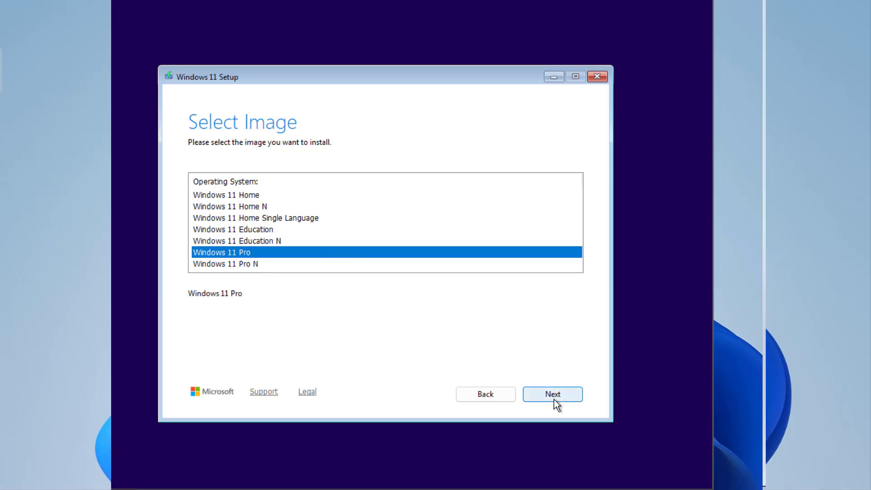
{"action": "left_click", "coordinate": [552, 394]}
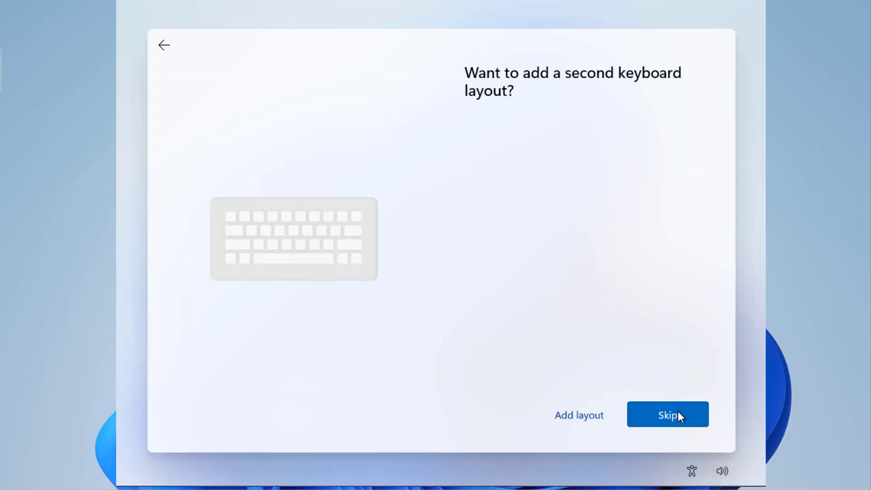
{"action": "left_click", "coordinate": [668, 415]}
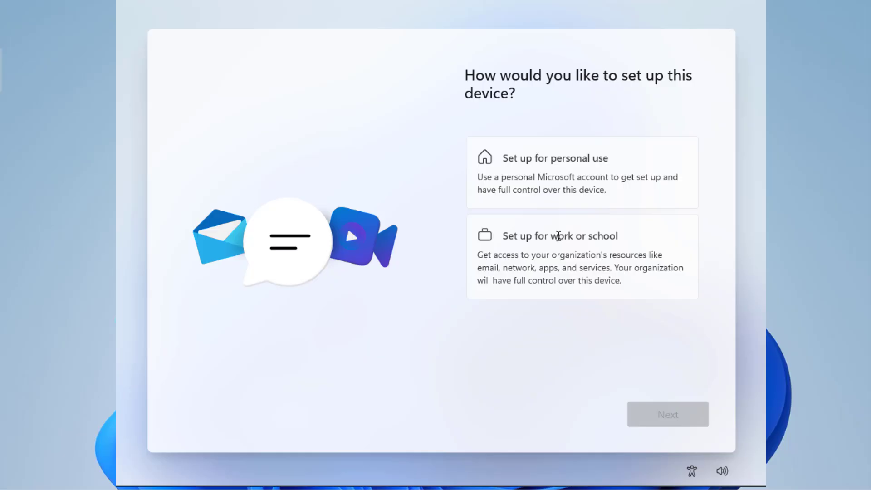
Step: Choose work or school setup and use Sign-in options to reach the local name prompt
{"action": "left_click", "coordinate": [560, 237]}
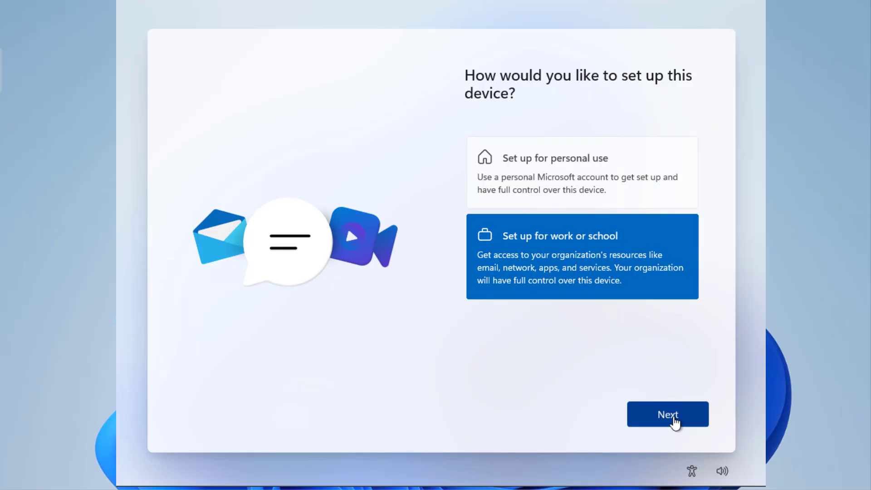
{"action": "left_click", "coordinate": [667, 414]}
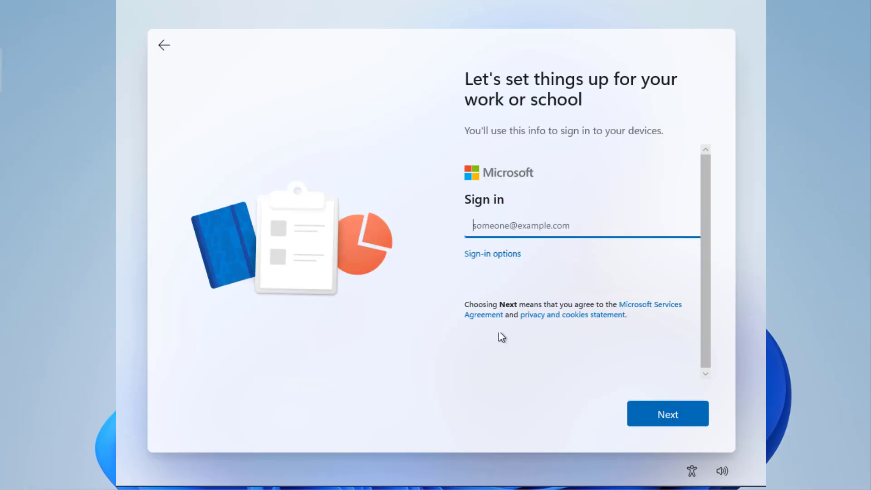
{"action": "mouse_move", "coordinate": [492, 253]}
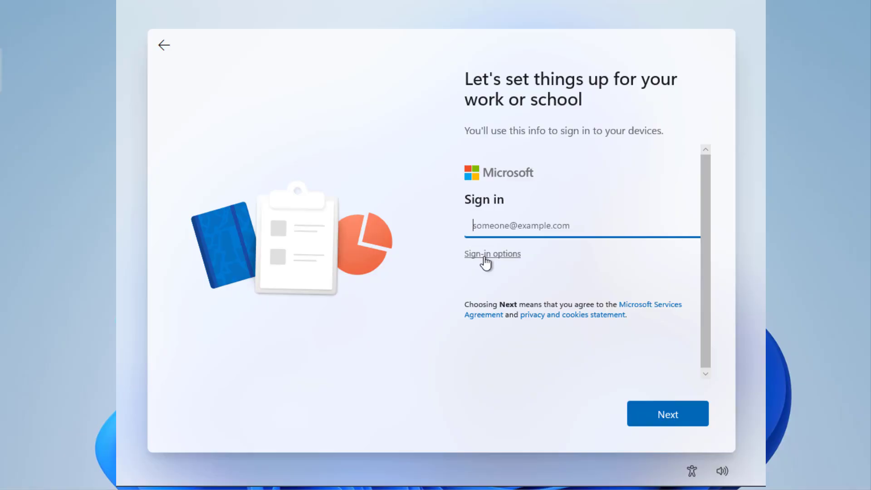
{"action": "left_click", "coordinate": [492, 254]}
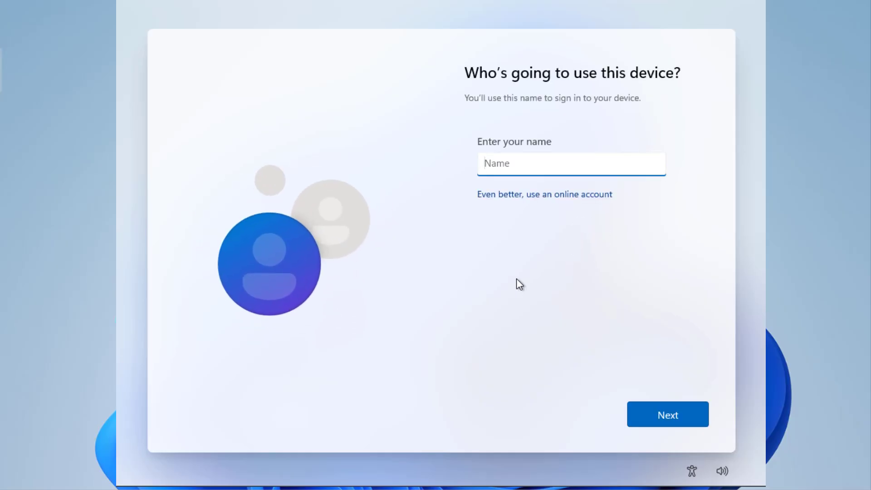
Step: Name the local account 'ITeePK' and set and confirm its password
{"action": "type", "text": "ITeeP"}
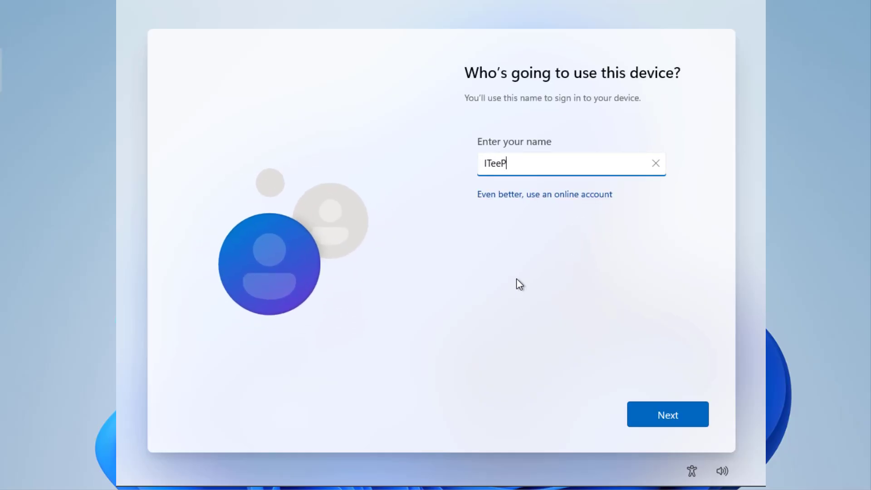
{"action": "type", "text": "K"}
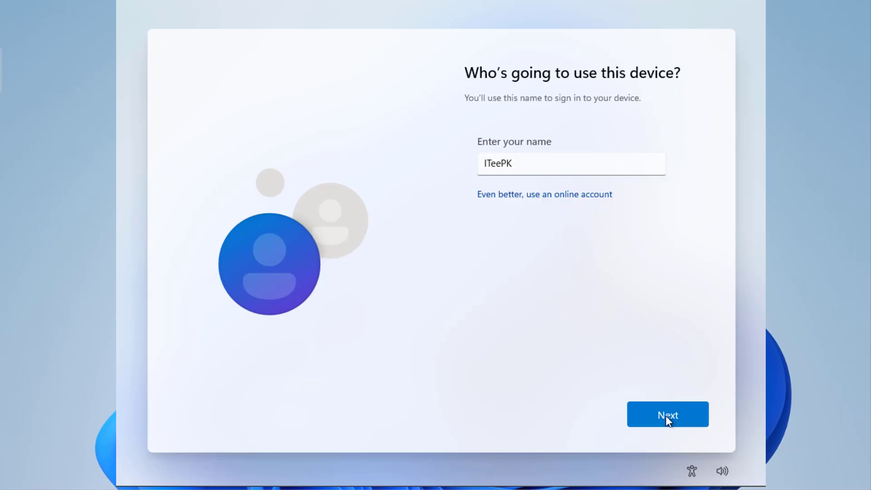
{"action": "left_click", "coordinate": [667, 415]}
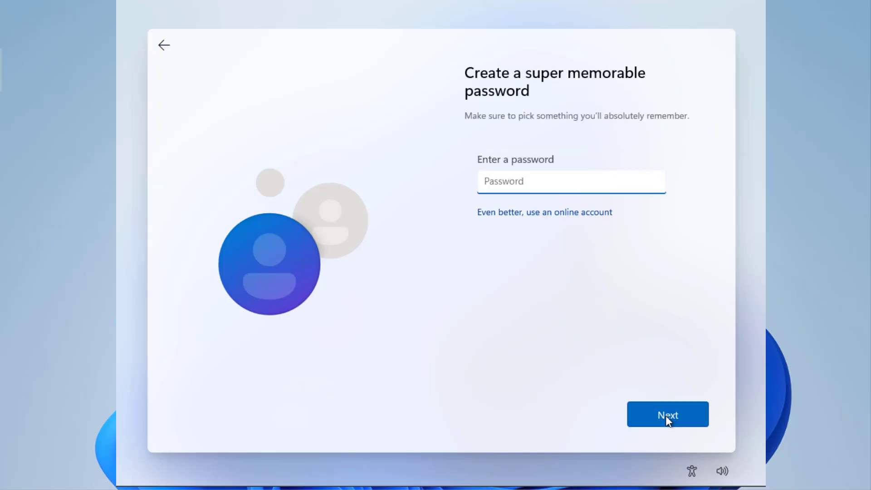
{"action": "type", "text": "•"}
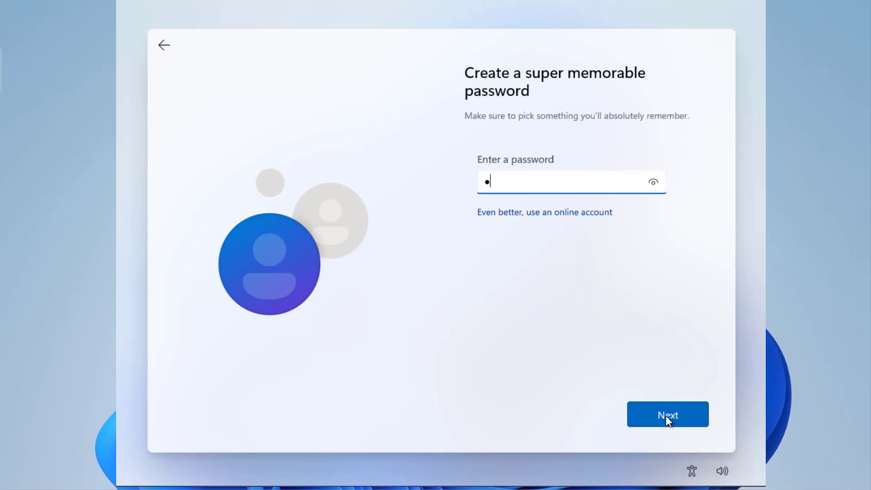
{"action": "left_click", "coordinate": [667, 414]}
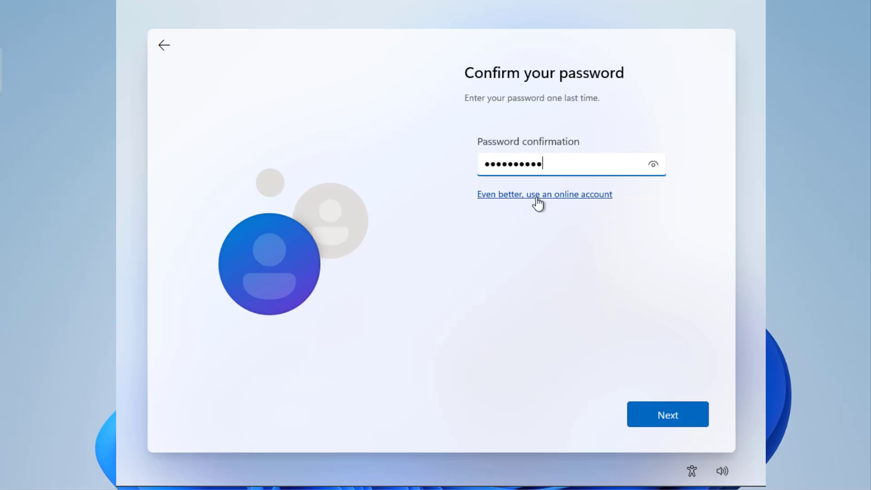
{"action": "left_click", "coordinate": [667, 414]}
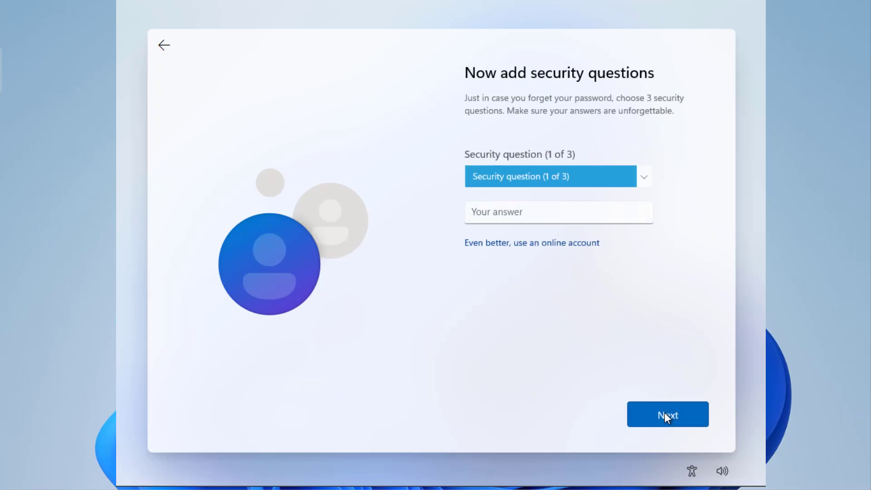
Step: Pick and answer the three security questions and continue
{"action": "left_click", "coordinate": [556, 176]}
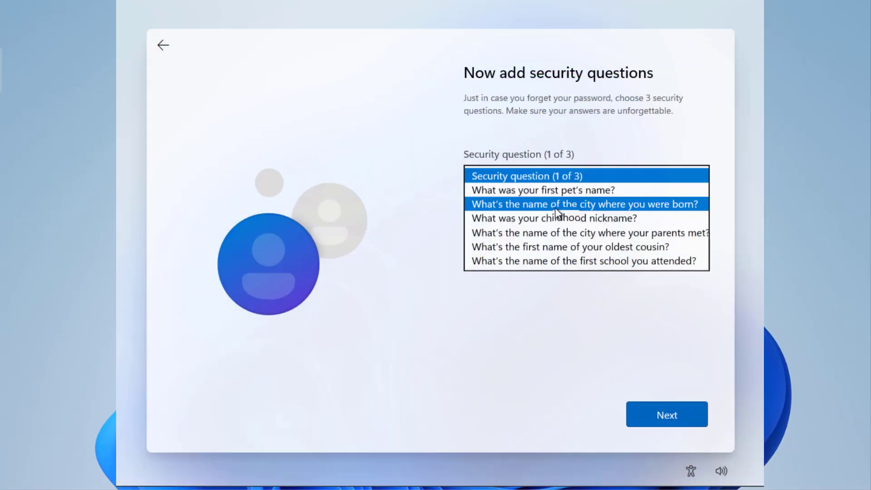
{"action": "left_click", "coordinate": [585, 203]}
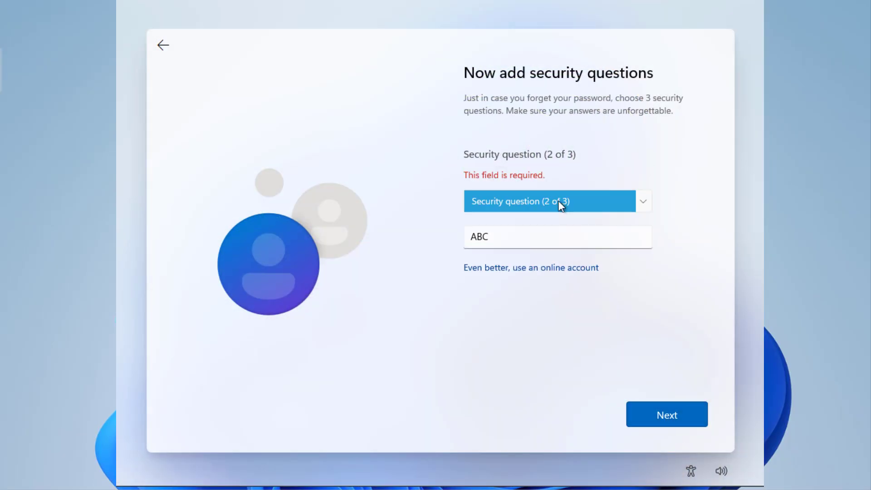
{"action": "left_click", "coordinate": [557, 201]}
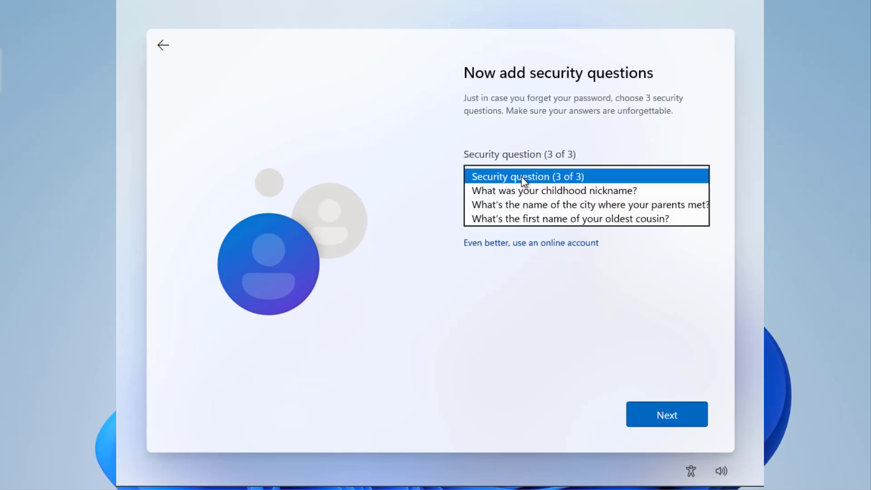
{"action": "left_click", "coordinate": [666, 414]}
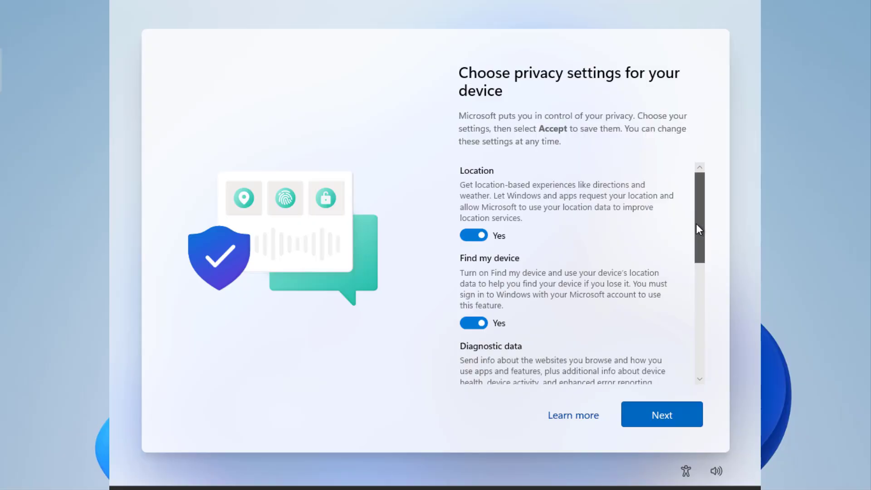
Step: Accept the default privacy settings for the device
{"action": "scroll", "scroll_direction": "down", "scroll_amount": 3}
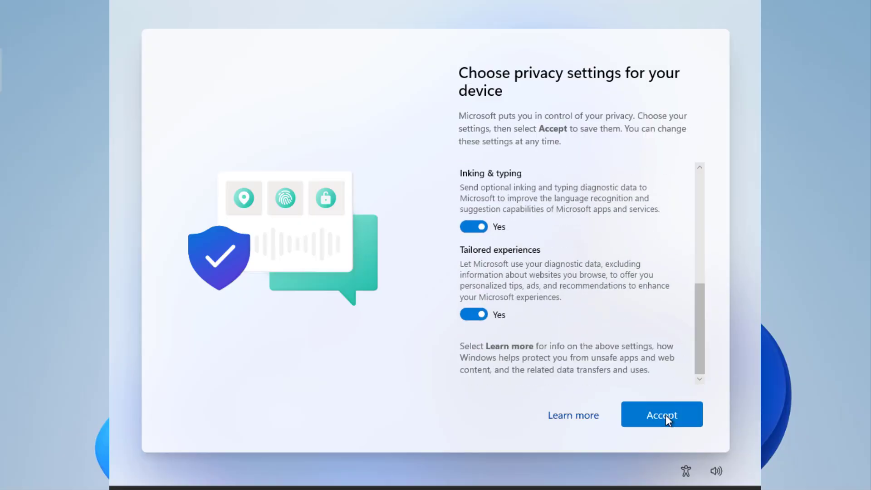
{"action": "left_click", "coordinate": [662, 415]}
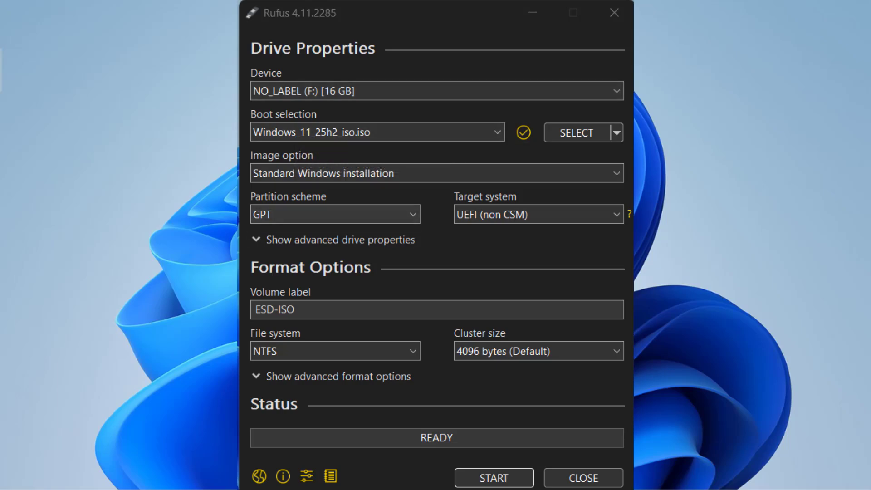
{"action": "mouse_move", "coordinate": [333, 239]}
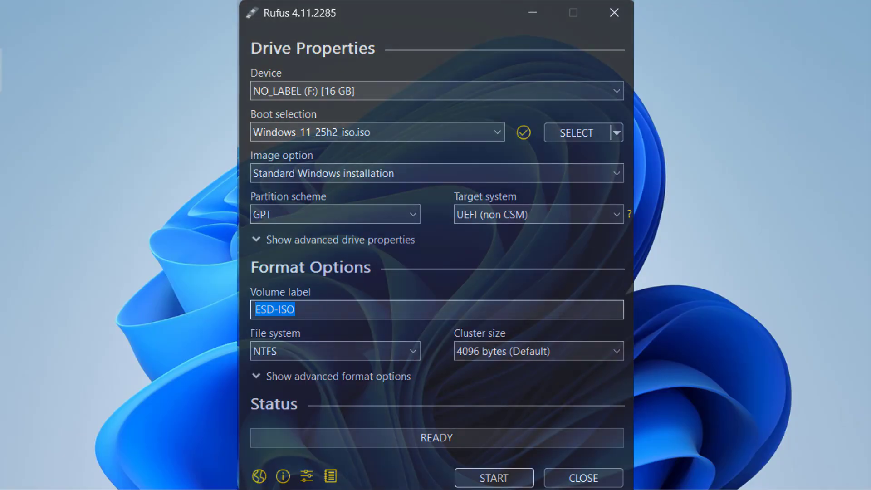
Step: Start writing with RAM/TPM and online-account removal ticked and a local account 'ITeePK' created automatically
{"action": "left_click", "coordinate": [492, 478]}
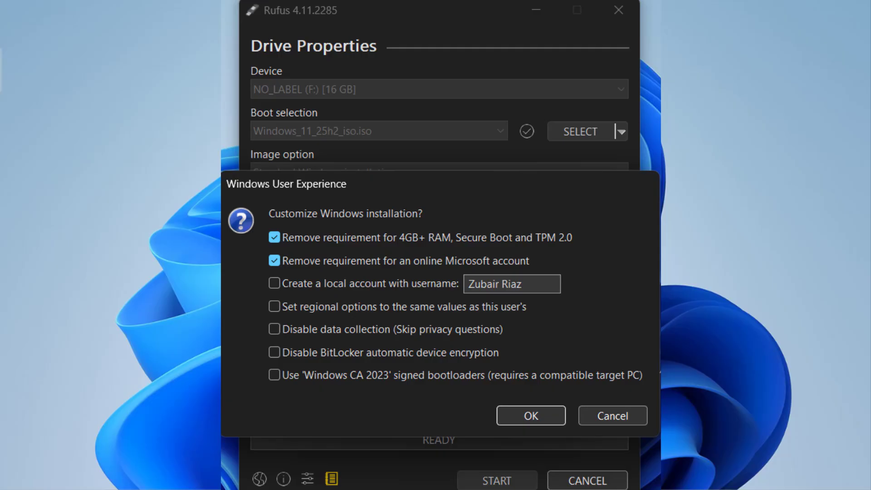
{"action": "left_click", "coordinate": [274, 261]}
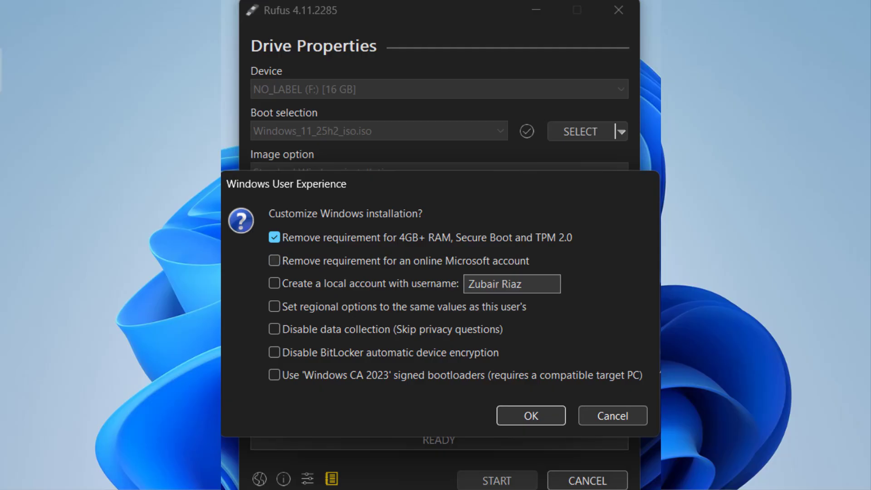
{"action": "left_click", "coordinate": [274, 260]}
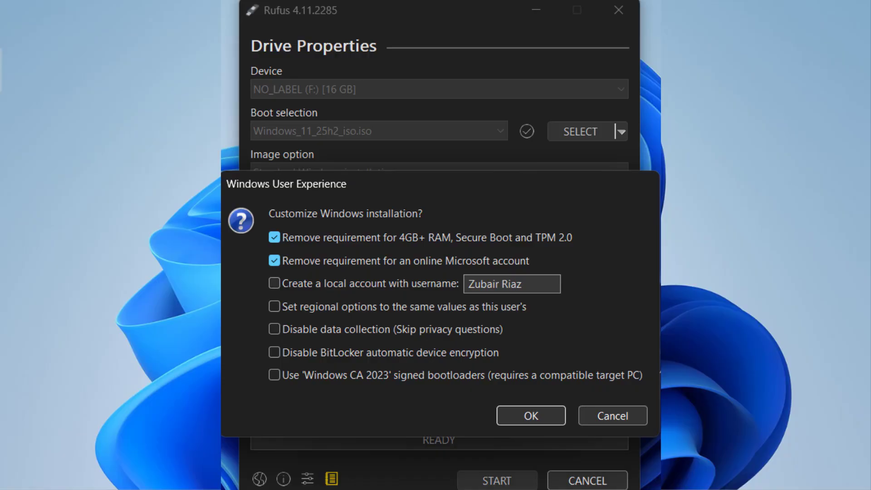
{"action": "left_click", "coordinate": [274, 283]}
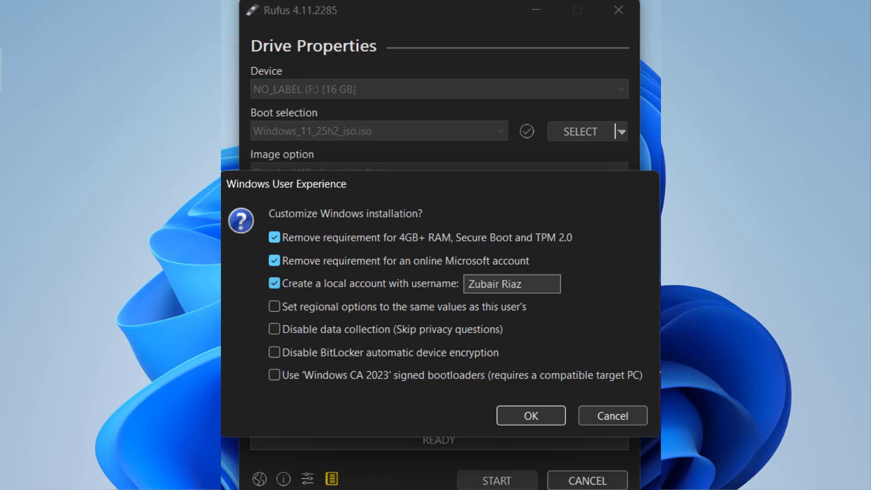
{"action": "triple_click", "coordinate": [511, 283]}
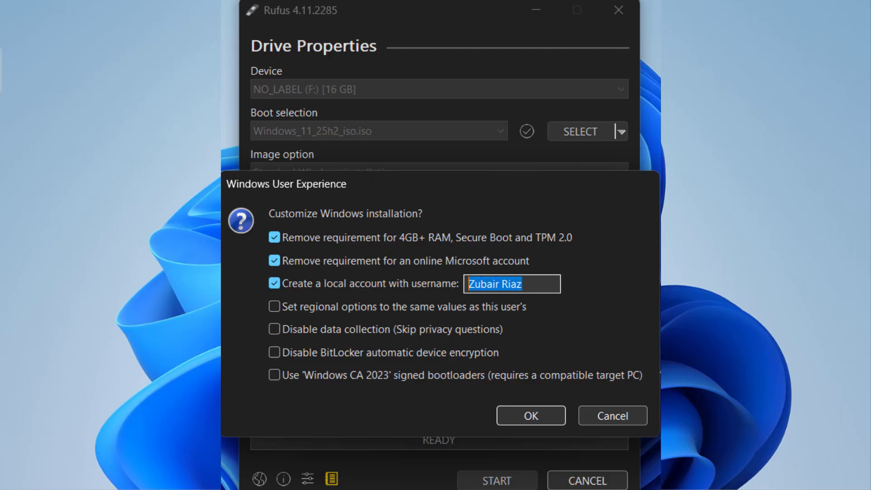
{"action": "type", "text": "ITee"}
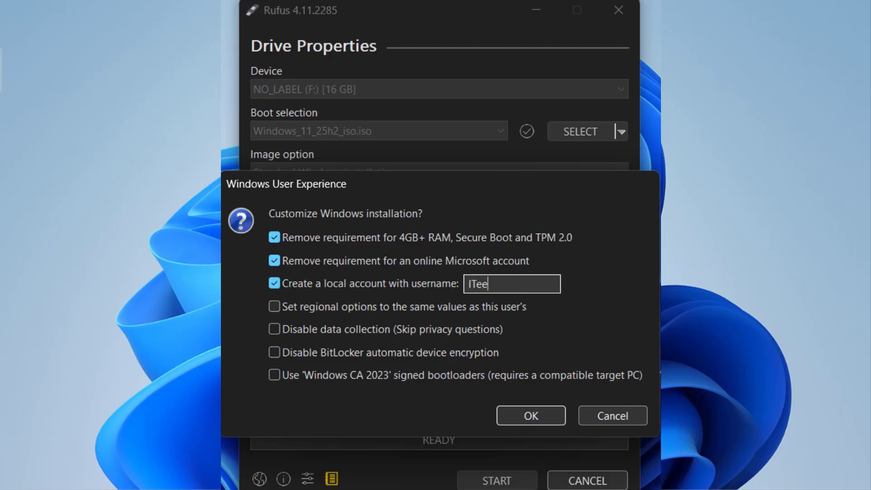
{"action": "type", "text": "PK"}
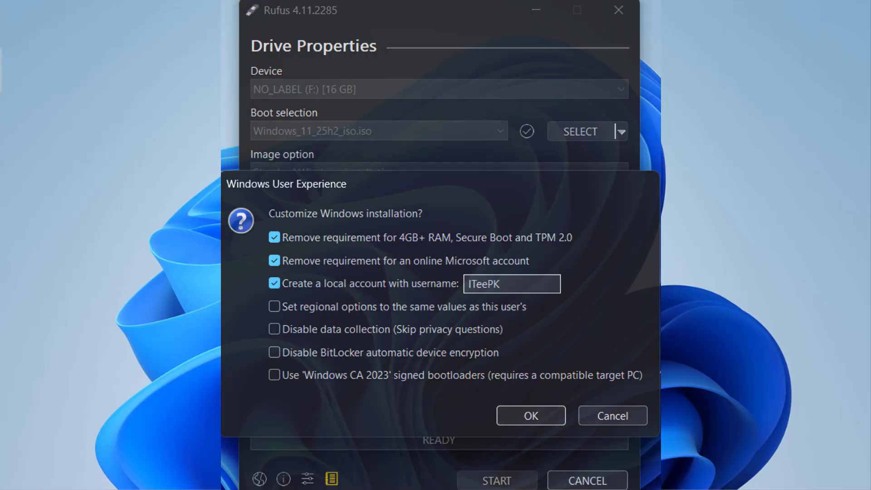
{"action": "left_click", "coordinate": [529, 415]}
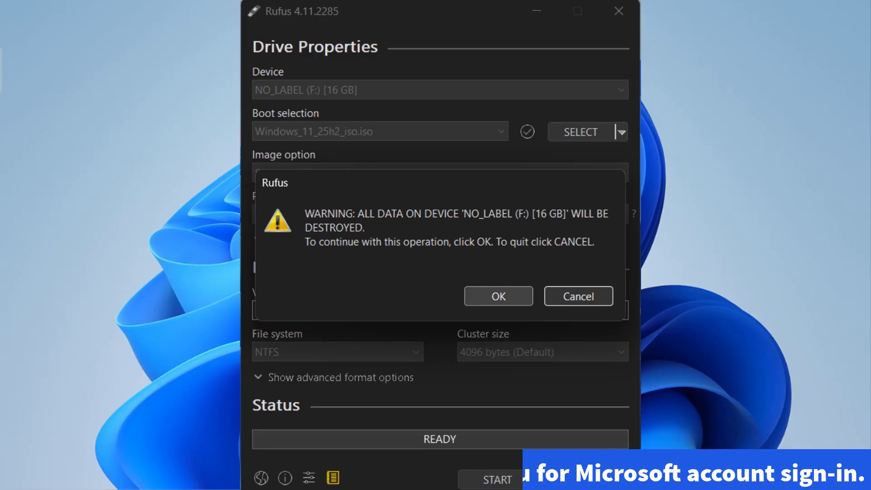
Step: Confirm erasing all data on the 16 GB drive so Rufus begins copying the ISO
{"action": "left_click", "coordinate": [498, 296]}
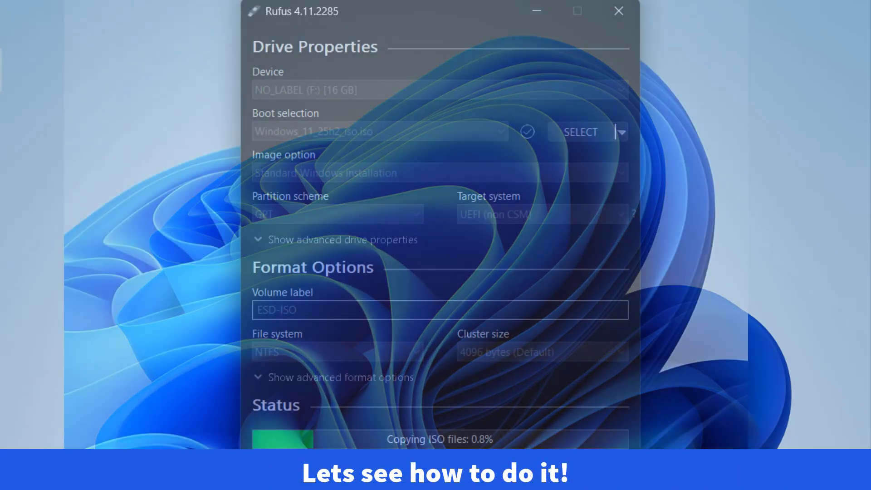
Step: Find Settings from Start search and show the Accounts page for the current user
{"action": "type", "text": "settings"}
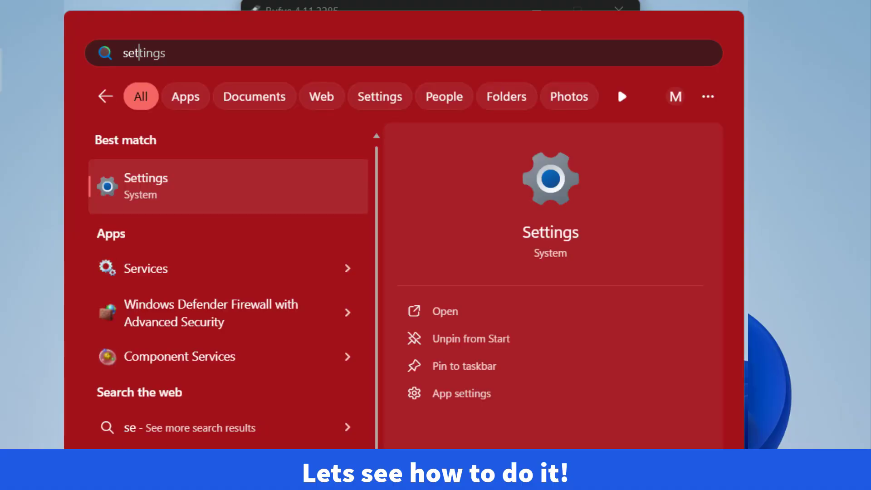
{"action": "left_click", "coordinate": [445, 311]}
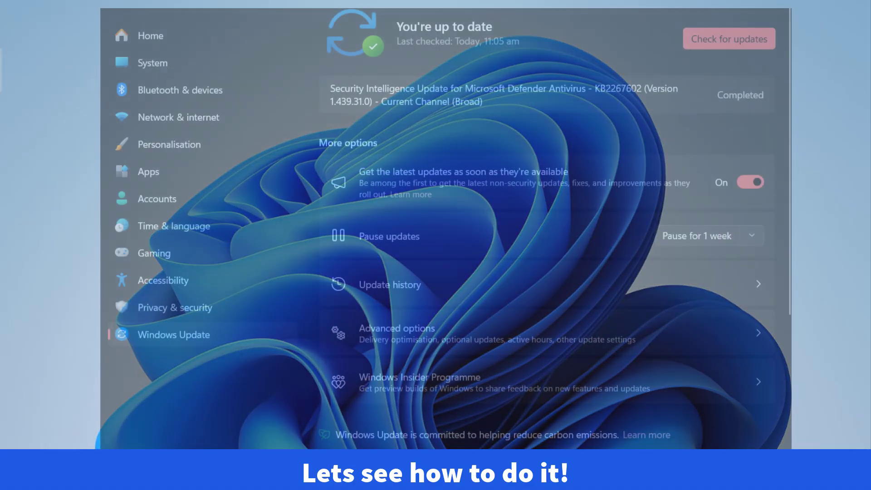
{"action": "left_click", "coordinate": [157, 198]}
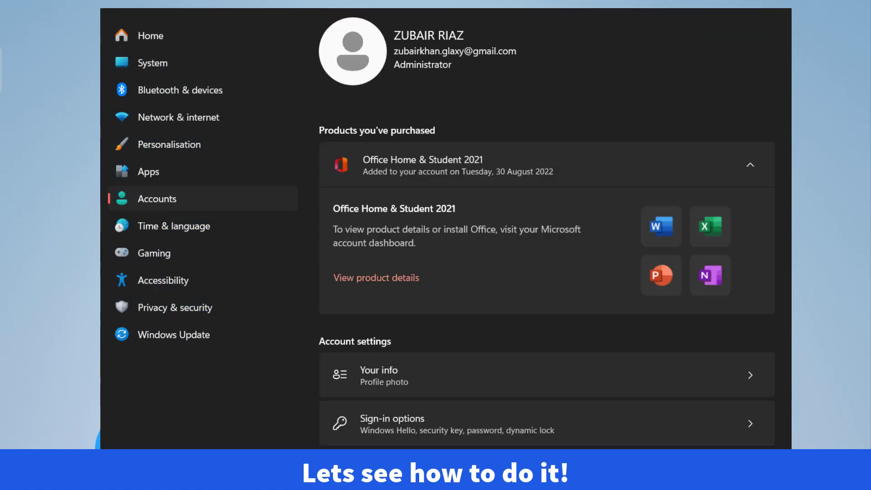